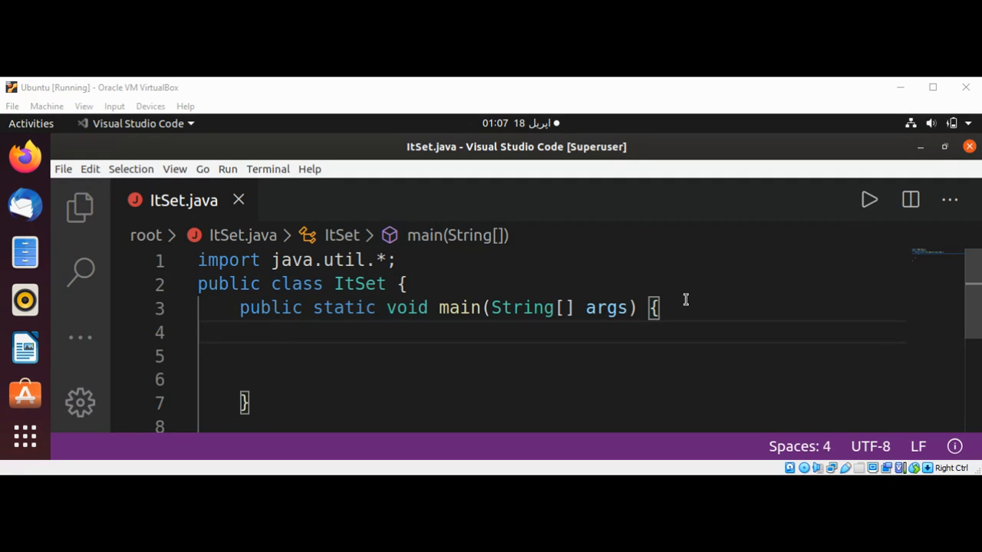
Step: On line 4, start declaring Set<String> s = new HashSet<>(Arrays.asList(""))
{"action": "left_click", "coordinate": [282, 331]}
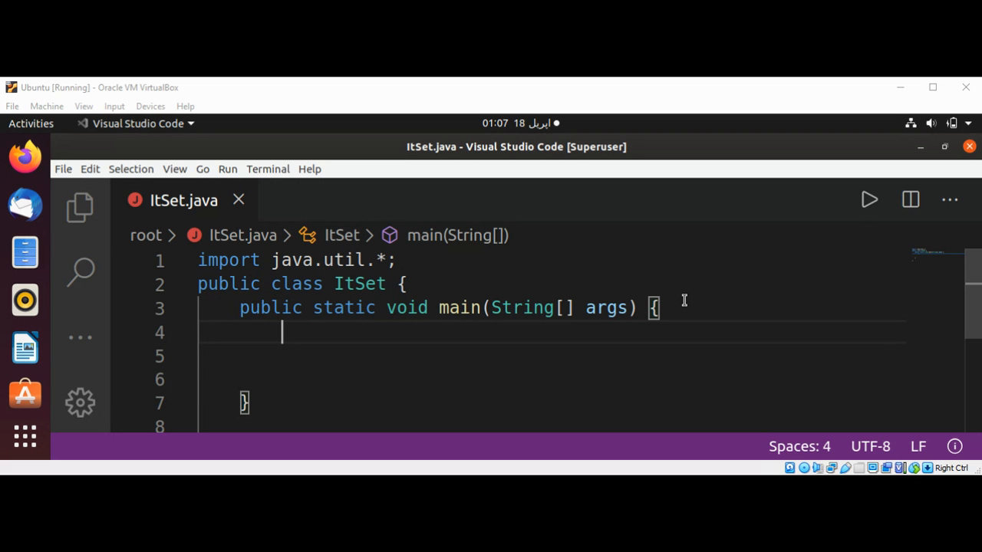
{"action": "mouse_move", "coordinate": [302, 334]}
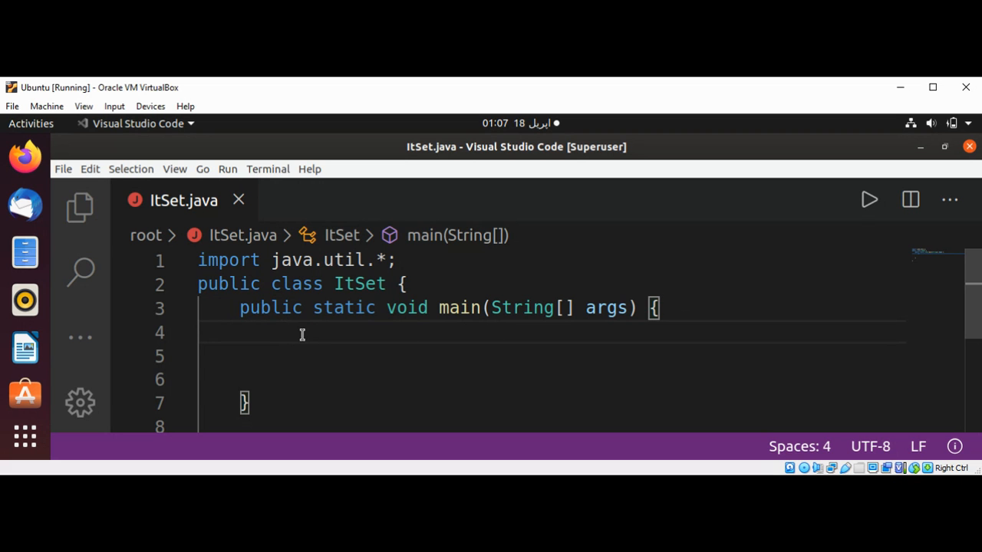
{"action": "type", "text": "Set"}
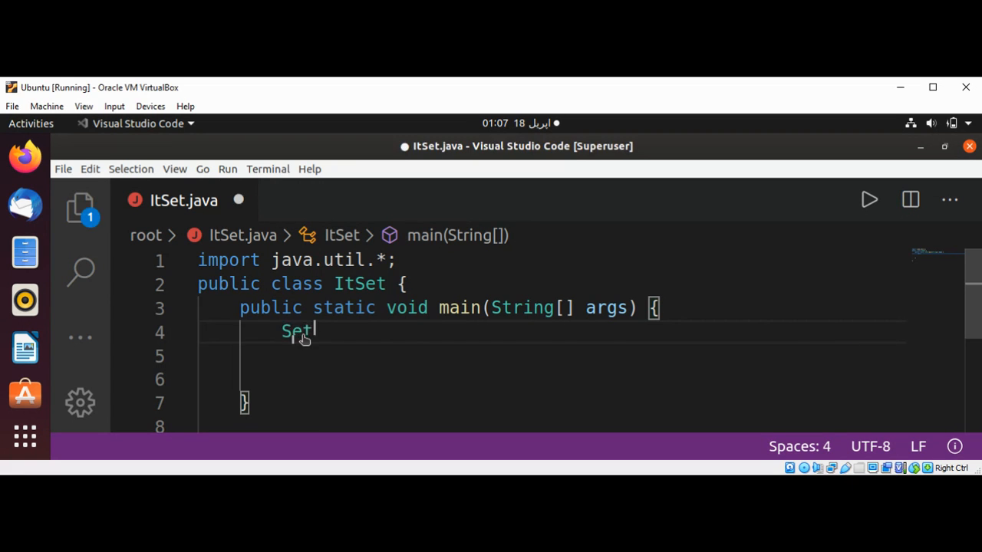
{"action": "type", "text": "<S"}
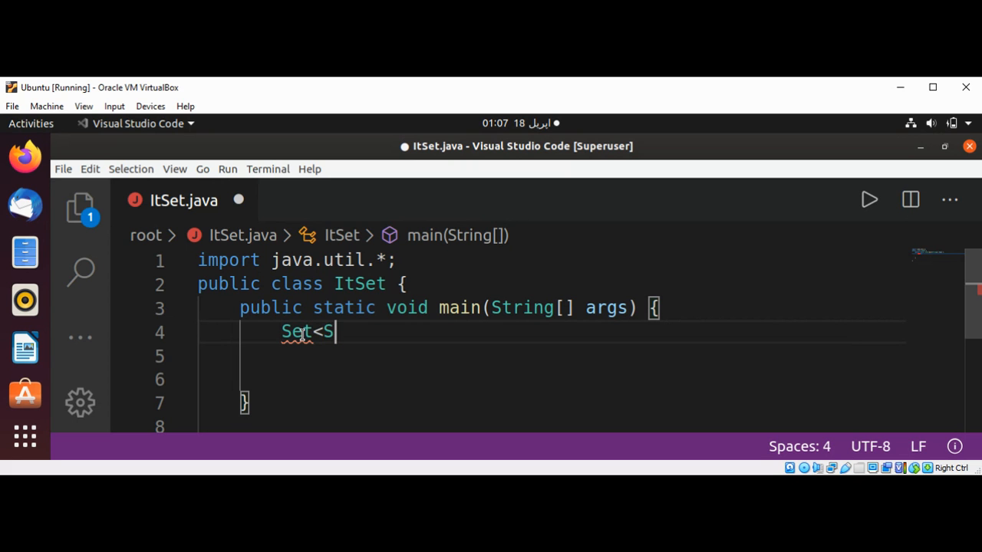
{"action": "type", "text": "tring> s"}
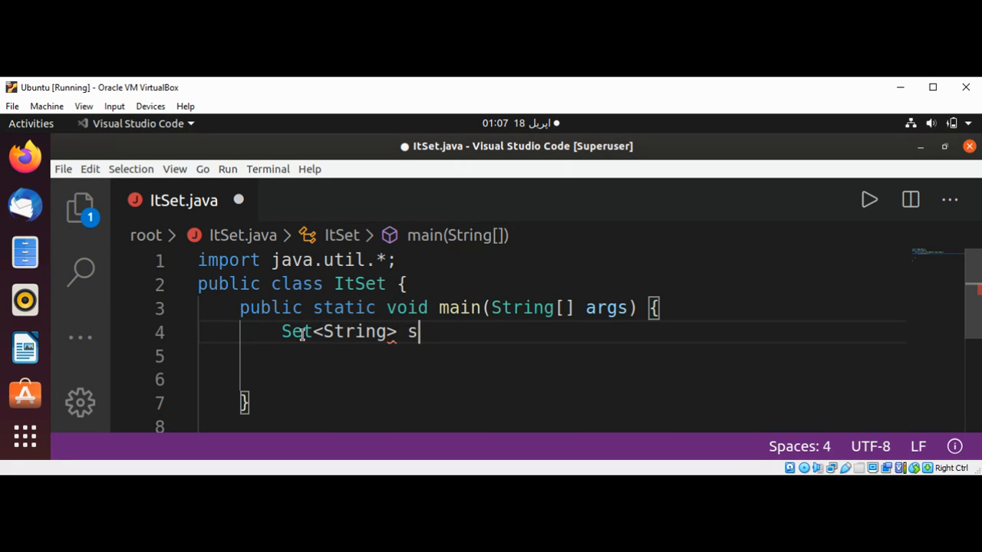
{"action": "type", "text": "= new Hs"}
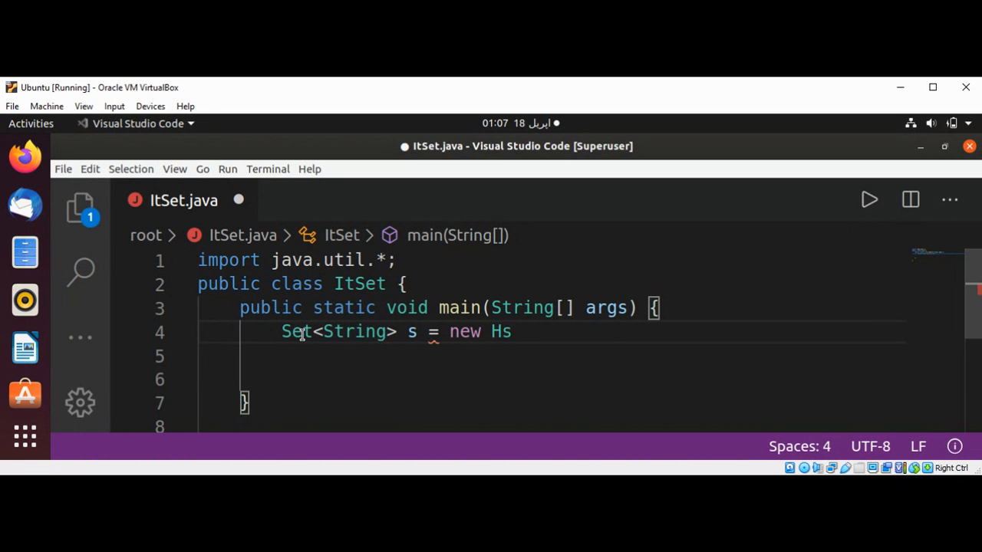
{"action": "type", "text": "ashS"}
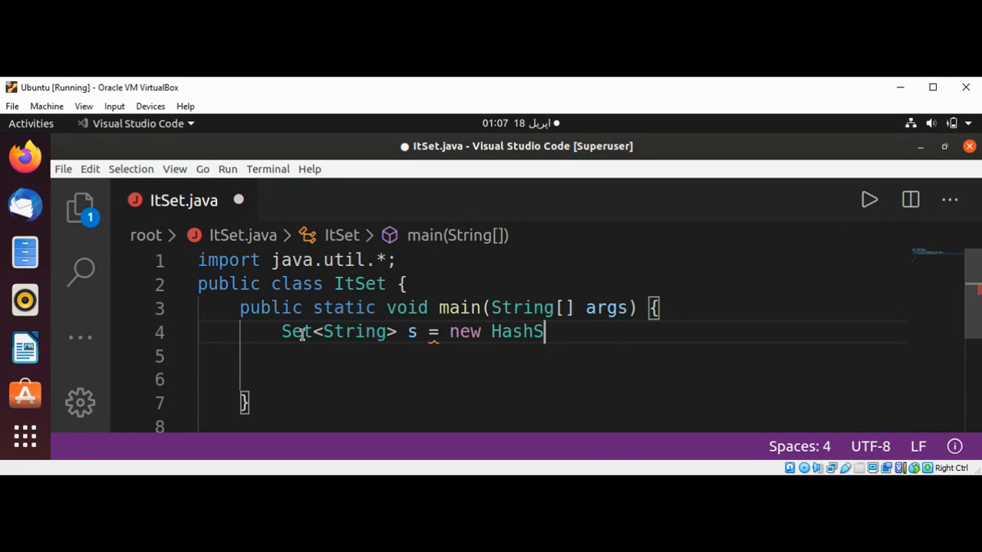
{"action": "type", "text": "et"}
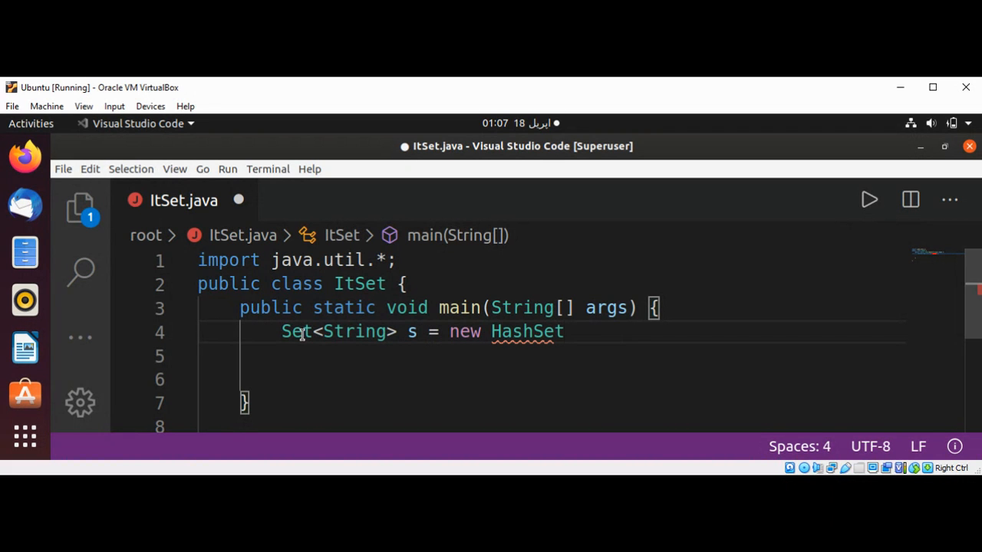
{"action": "type", "text": "<>"}
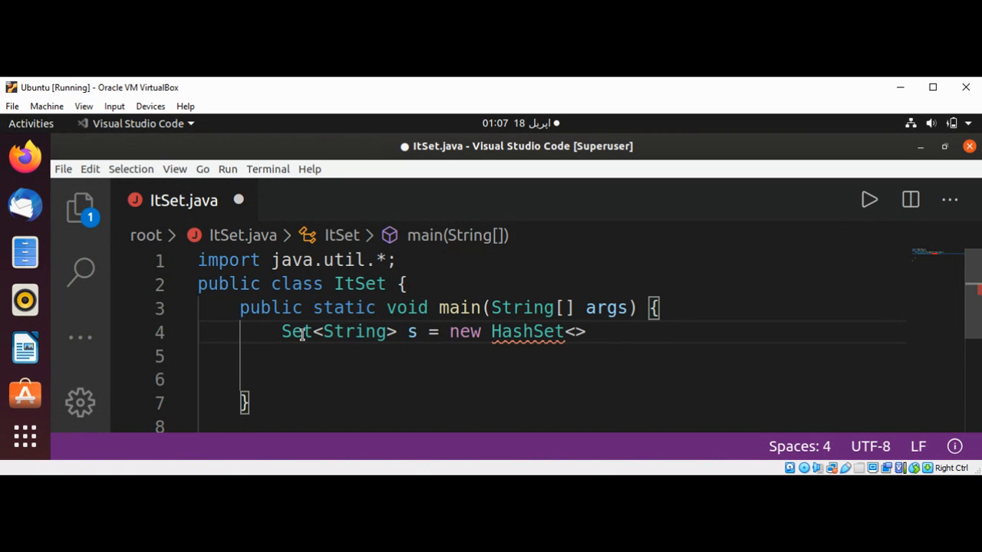
{"action": "type", "text": "(Ar"}
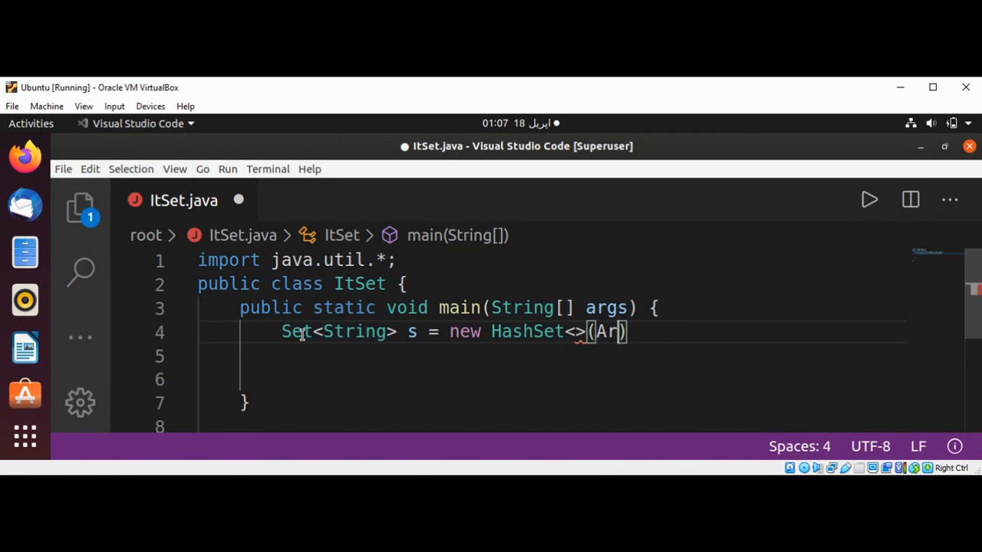
{"action": "type", "text": "ray"}
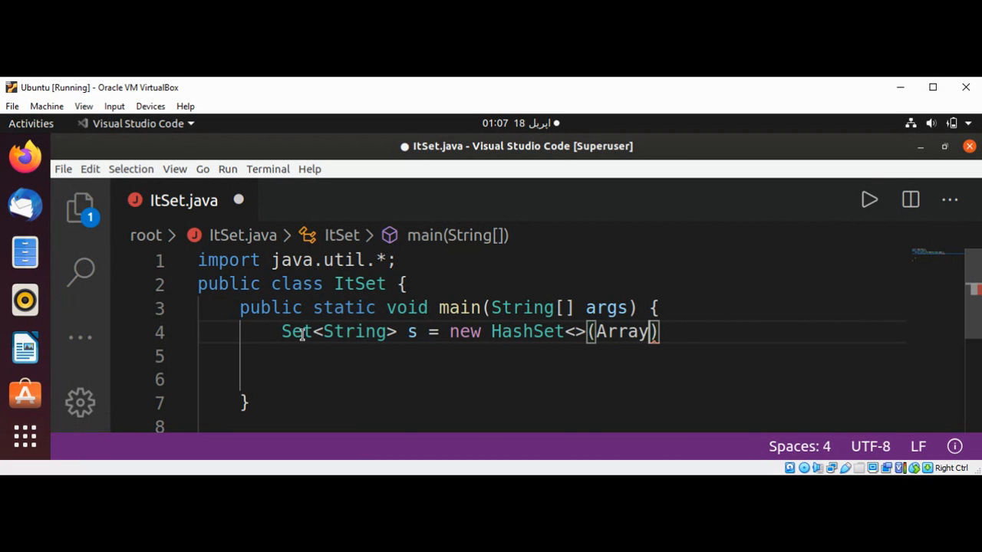
{"action": "type", "text": "s.as"}
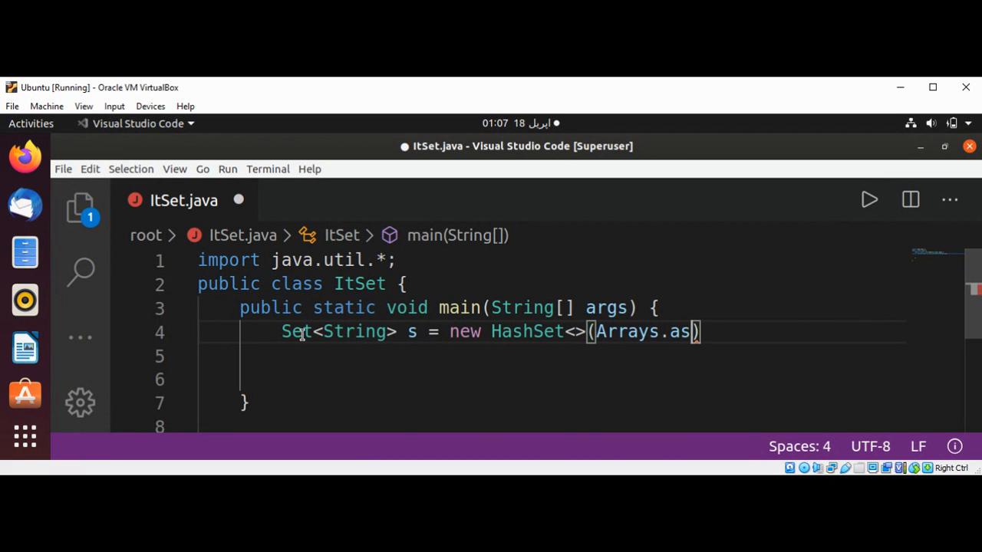
{"action": "type", "text": "List()"}
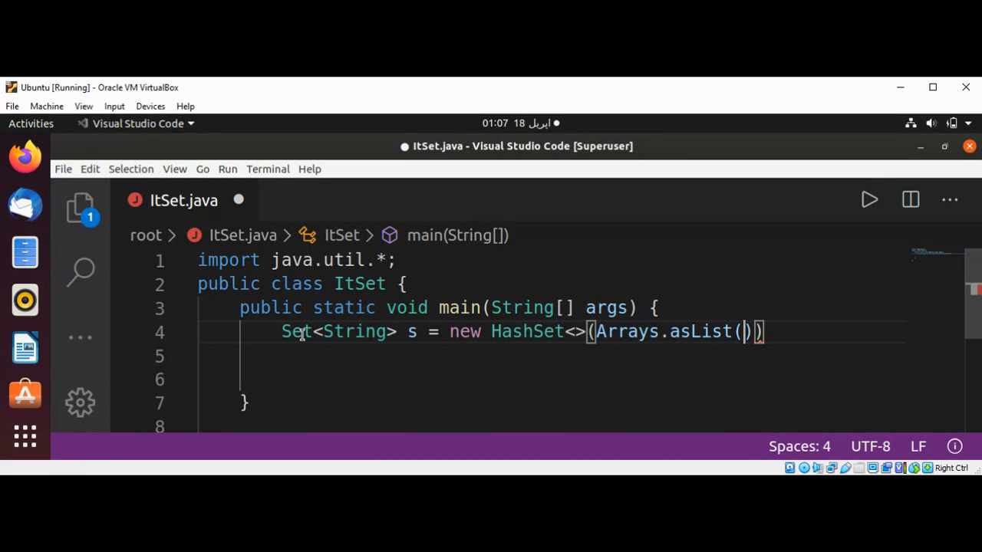
{"action": "type", "text": "\"\""}
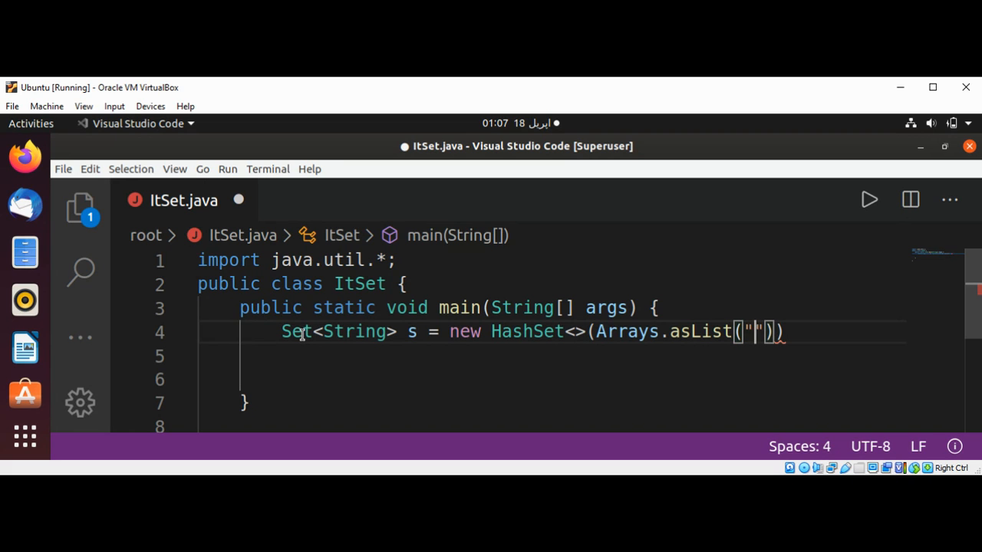
Step: Fill the list with the names "John", "Jack" and "Robert"
{"action": "type", "text": "joh"}
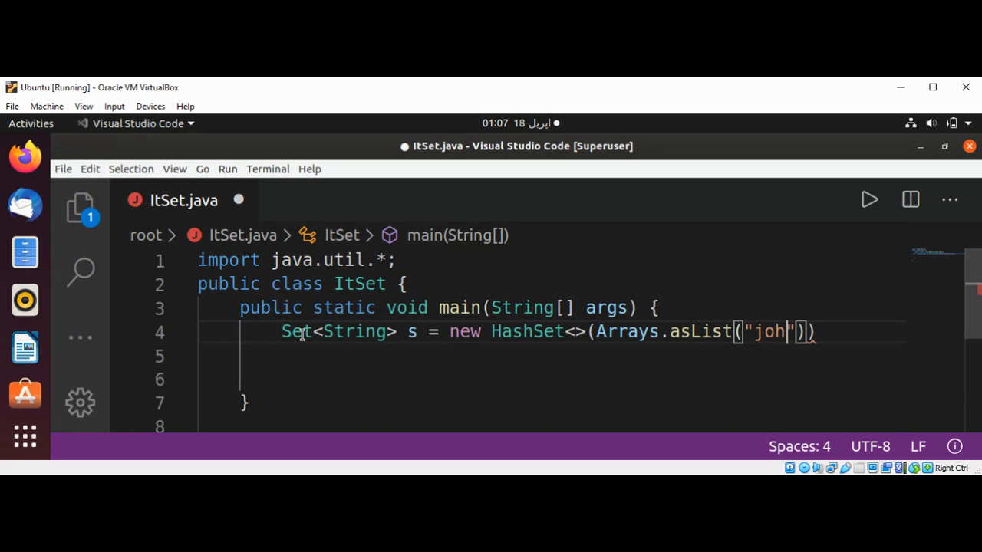
{"action": "type", "text": "n"}
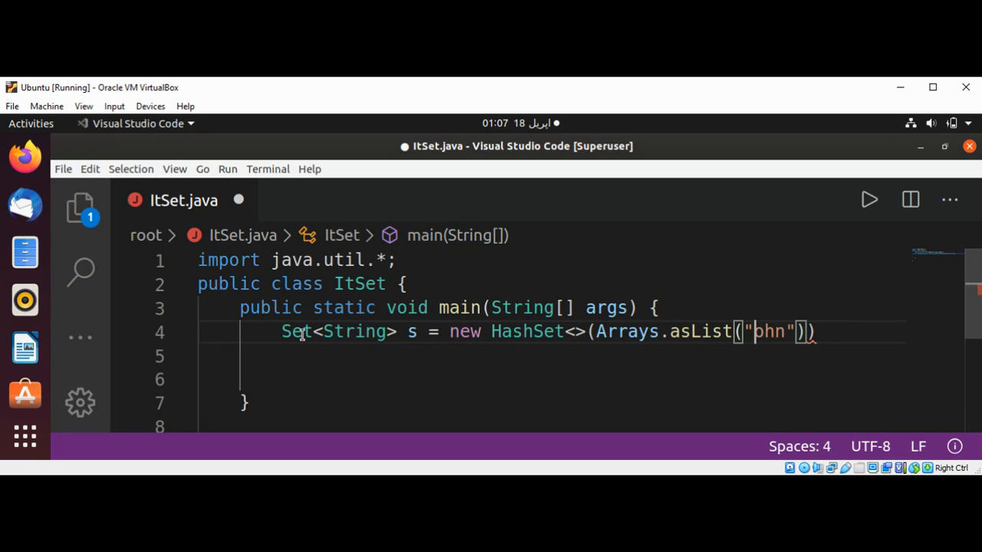
{"action": "type", "text": "John"}
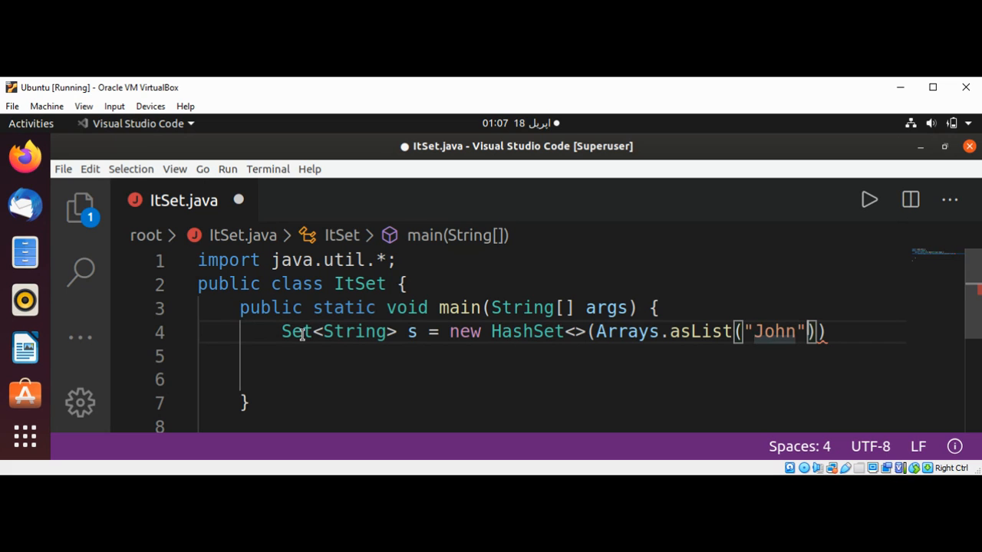
{"action": "type", "text": ",\"\""}
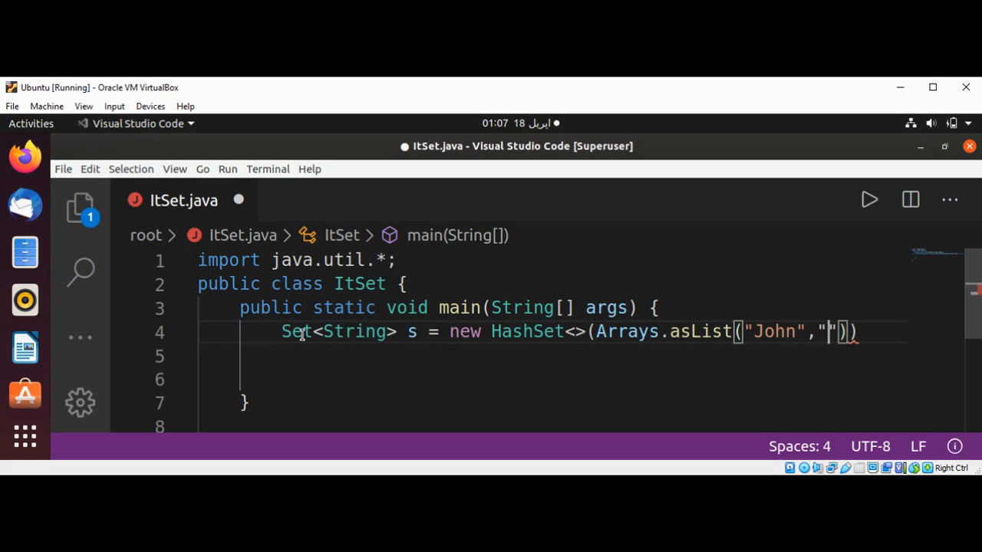
{"action": "type", "text": "jack"}
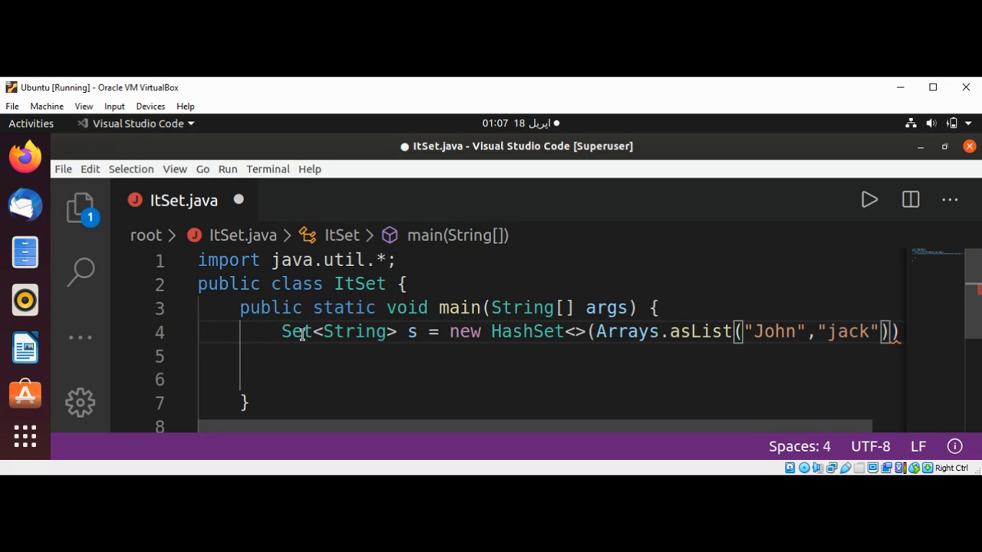
{"action": "key", "text": "Backspace"}
{"action": "type", "text": "J"}
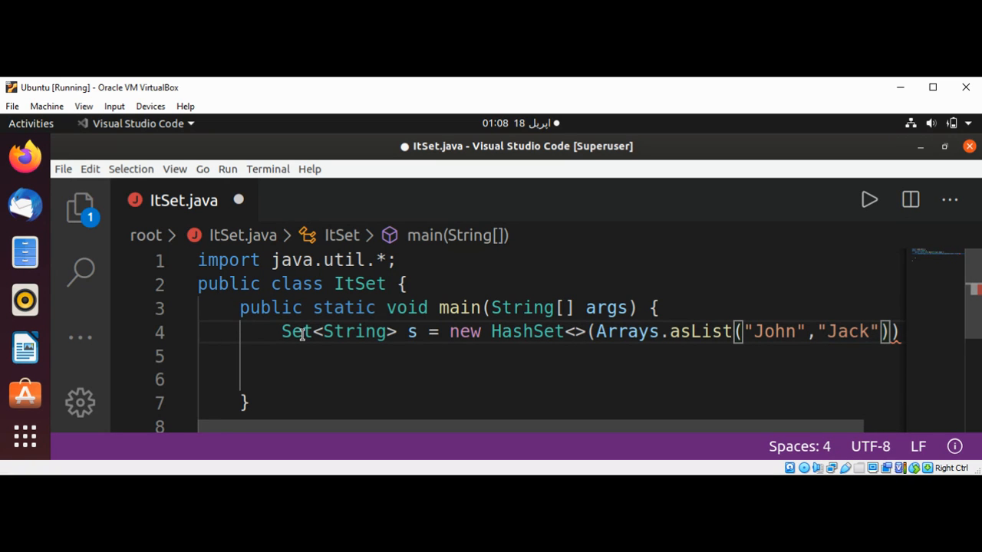
{"action": "type", "text": ",\"\""}
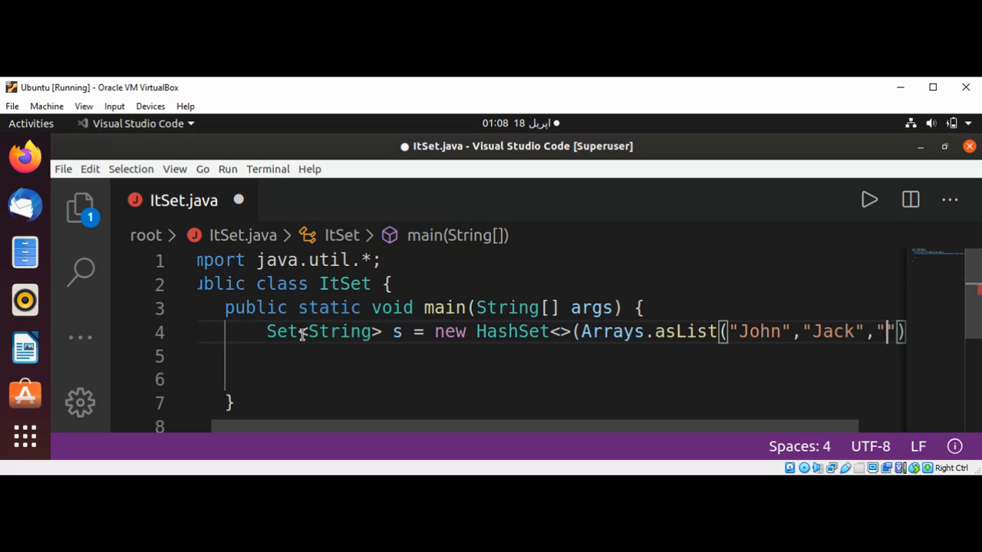
{"action": "type", "text": "Ro"}
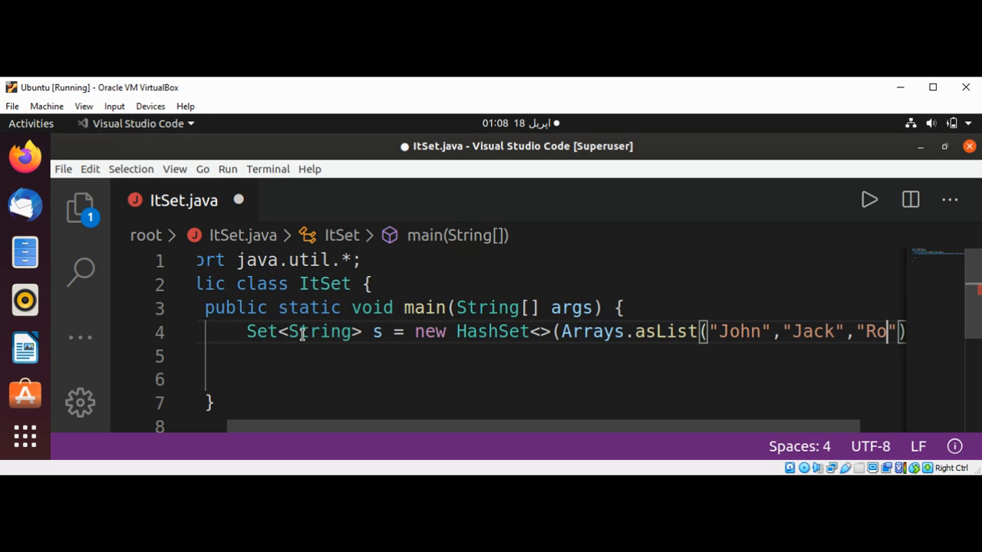
{"action": "type", "text": "bert"}
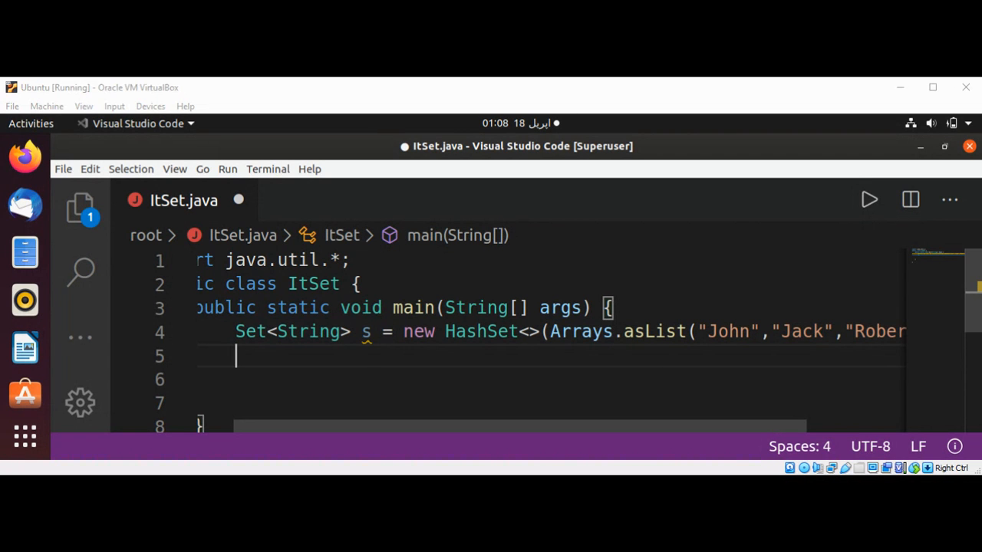
{"action": "mouse_move", "coordinate": [316, 371]}
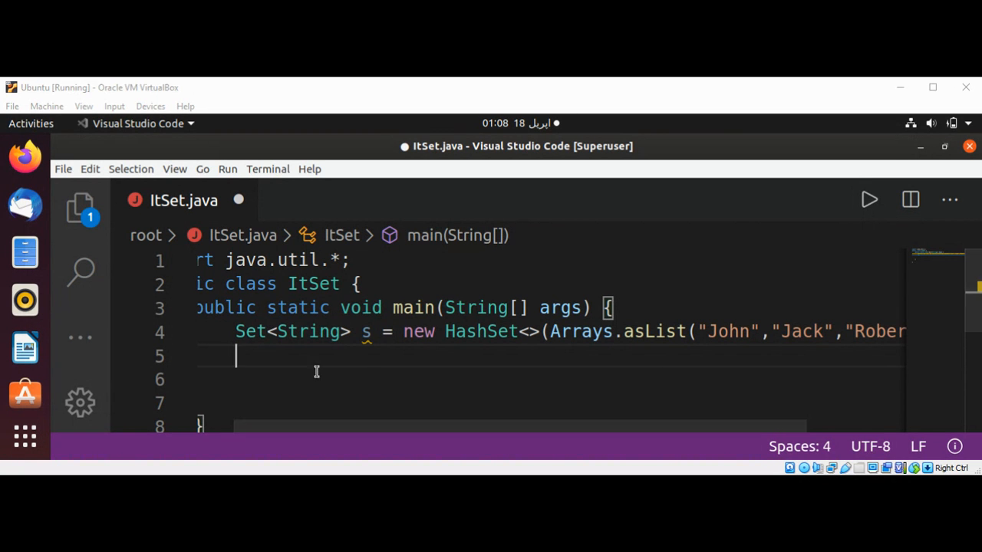
Step: Write s.forEach(System.out::println); on line 5
{"action": "type", "text": "s"}
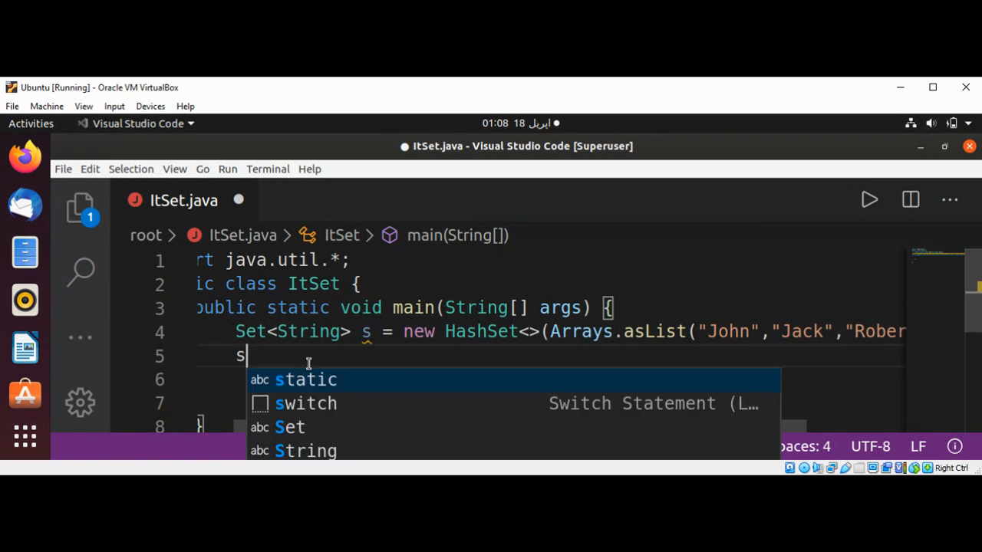
{"action": "type", "text": ".for"}
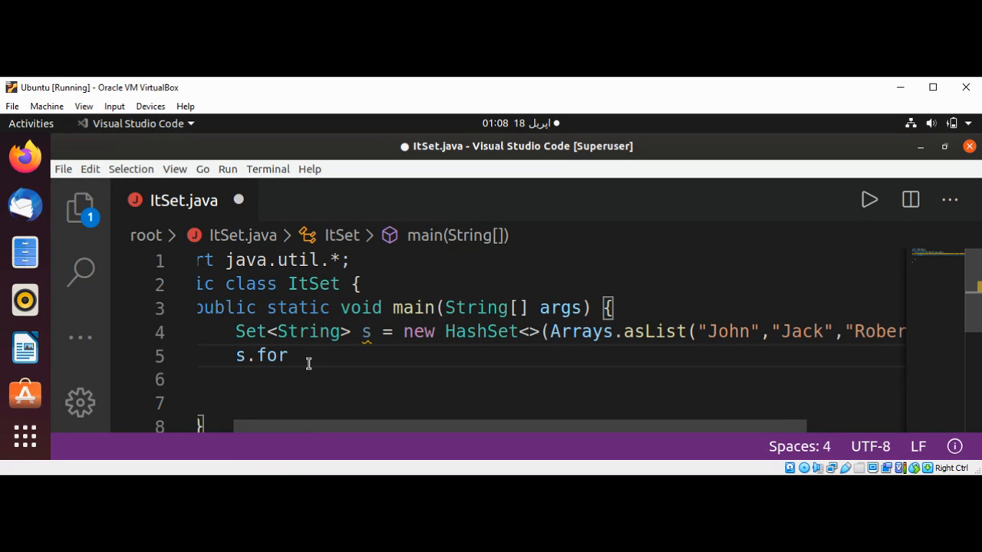
{"action": "type", "text": "Each"}
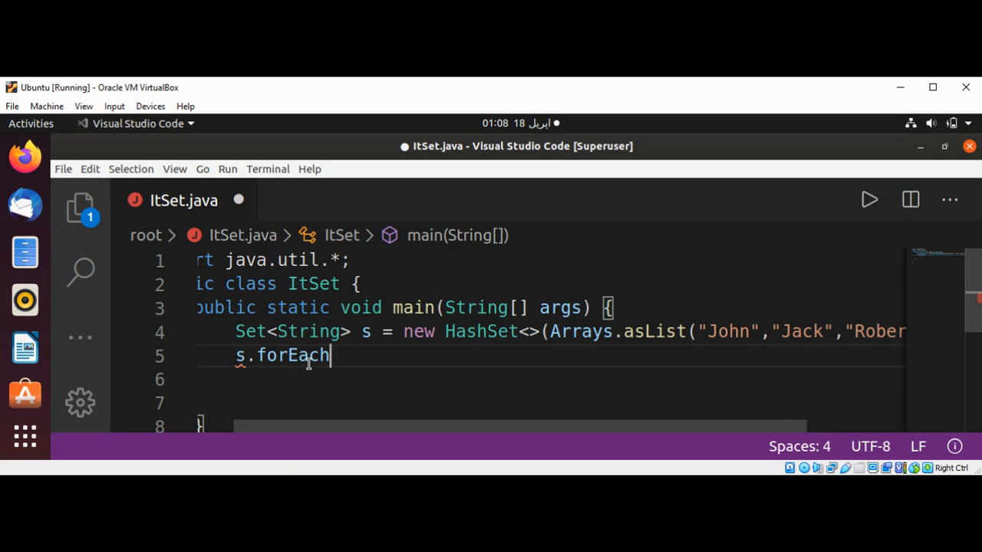
{"action": "type", "text": "()"}
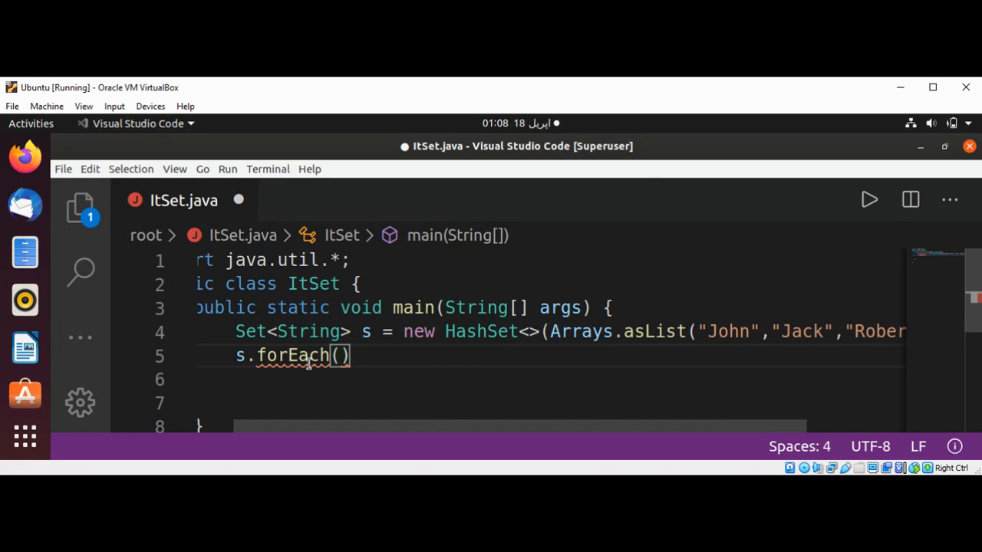
{"action": "type", "text": "Syste"}
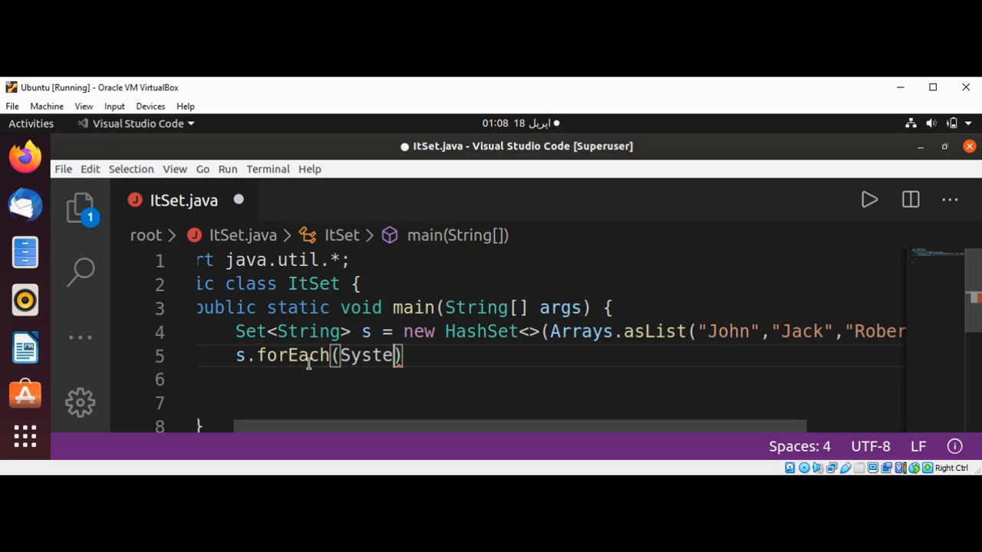
{"action": "type", "text": ".out"}
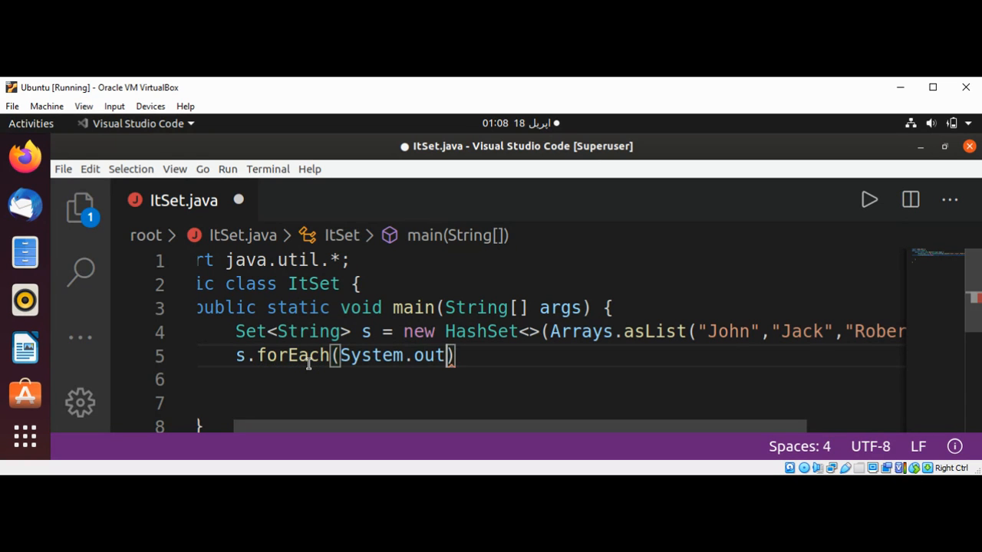
{"action": "type", "text": "::pr"}
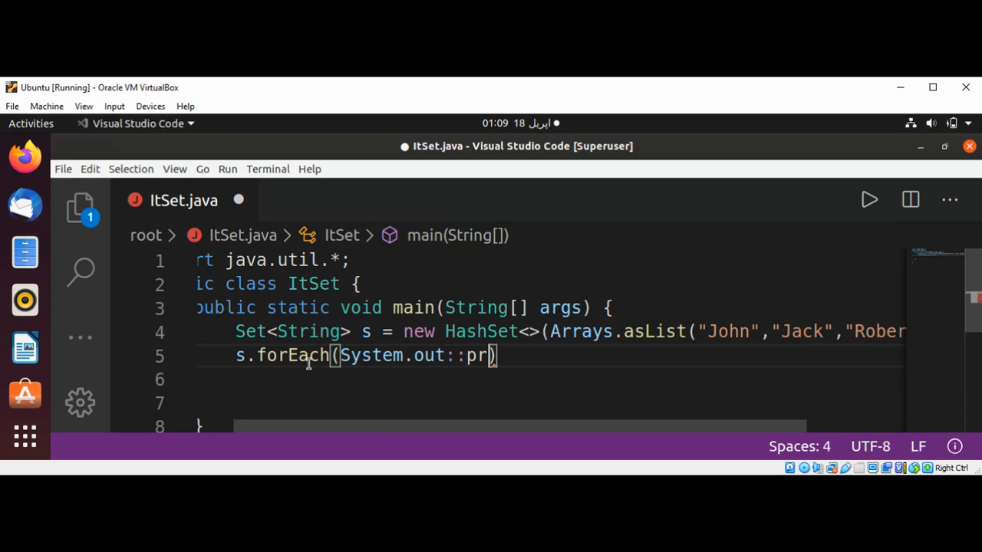
{"action": "type", "text": "intln"}
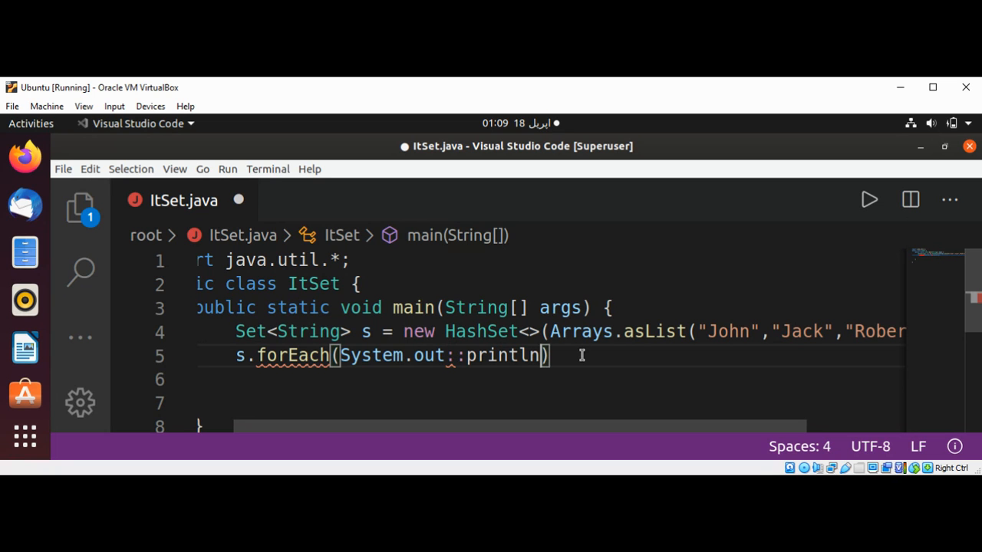
{"action": "type", "text": ";"}
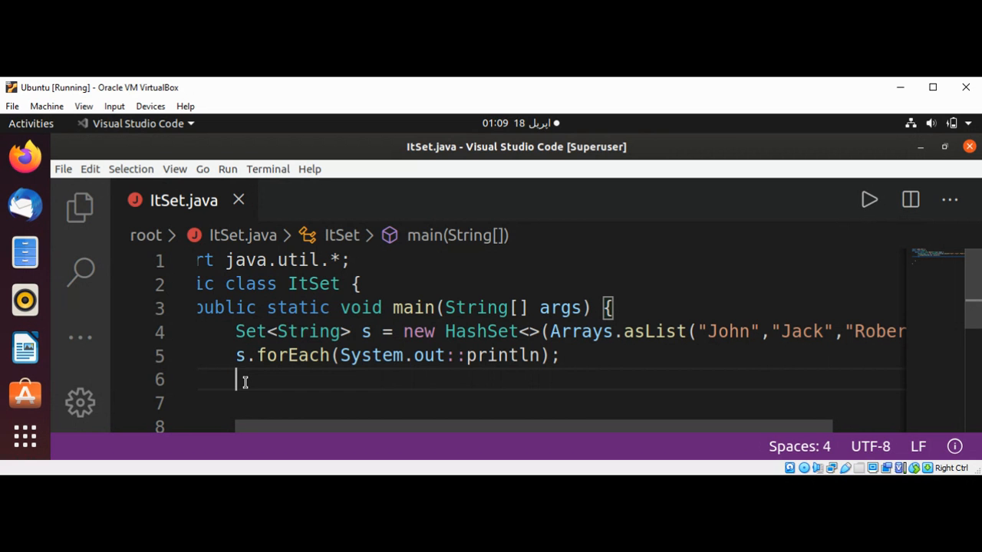
Step: Begin a for loop initializing Iterator<String> it = s.Iterator()
{"action": "type", "text": "fo"}
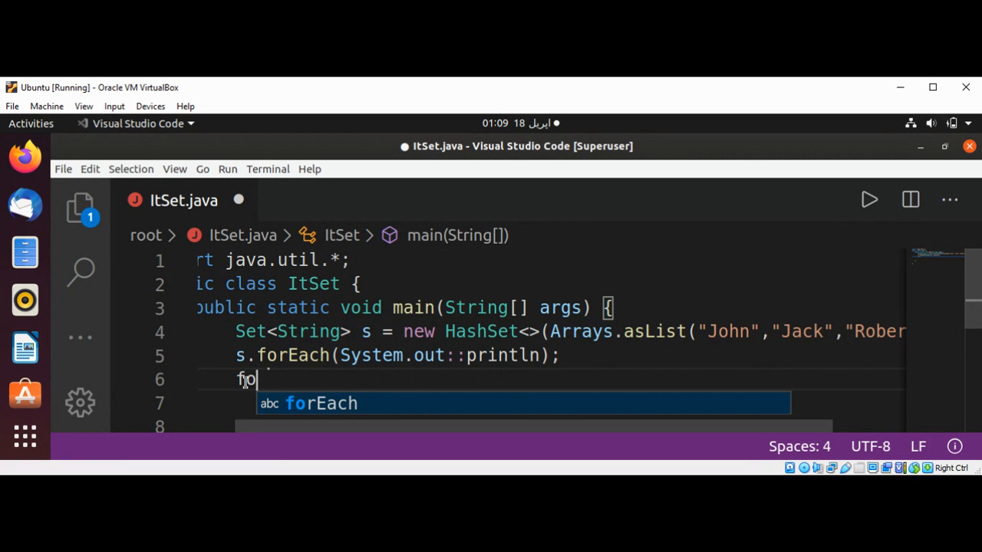
{"action": "type", "text": "r()"}
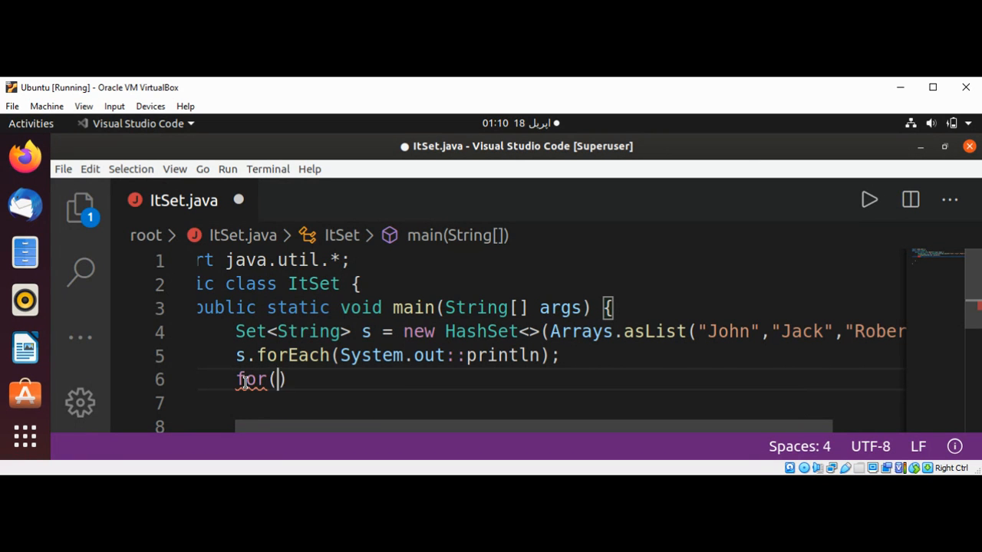
{"action": "type", "text": "It"}
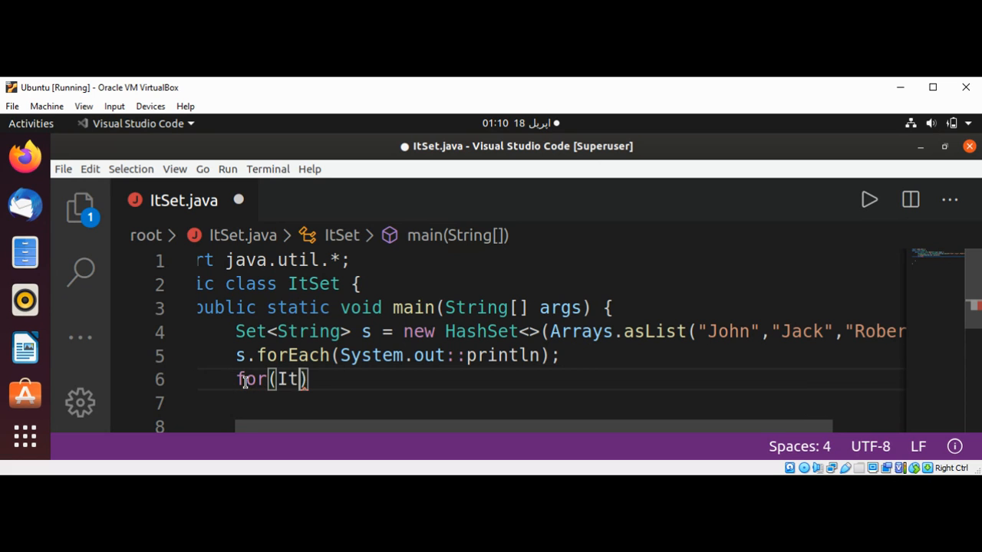
{"action": "type", "text": "erator"}
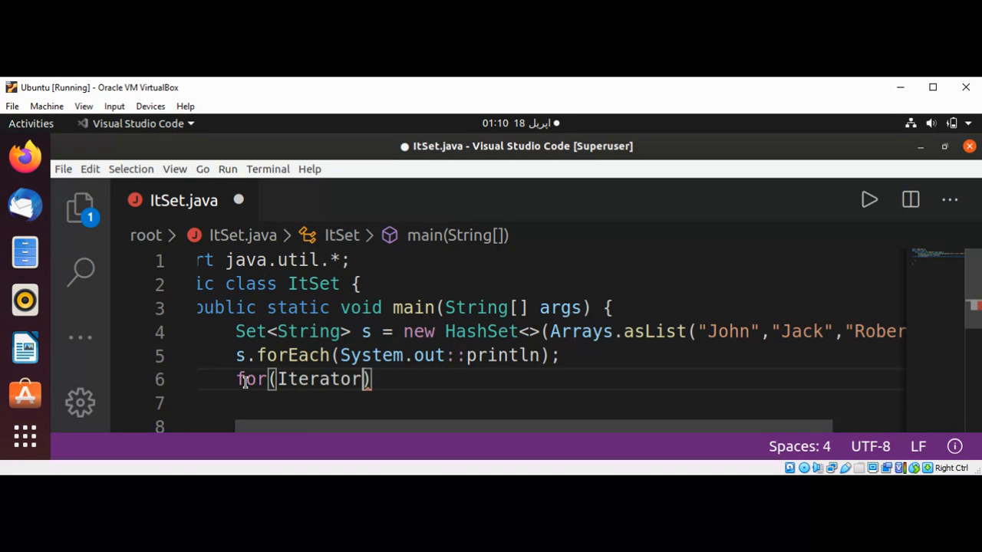
{"action": "type", "text": "<St"}
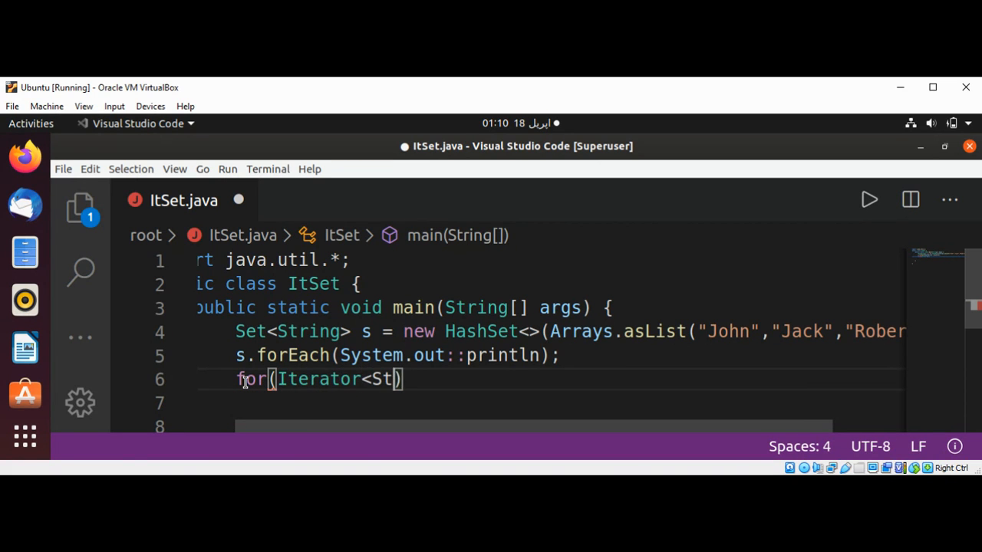
{"action": "type", "text": "ring>"}
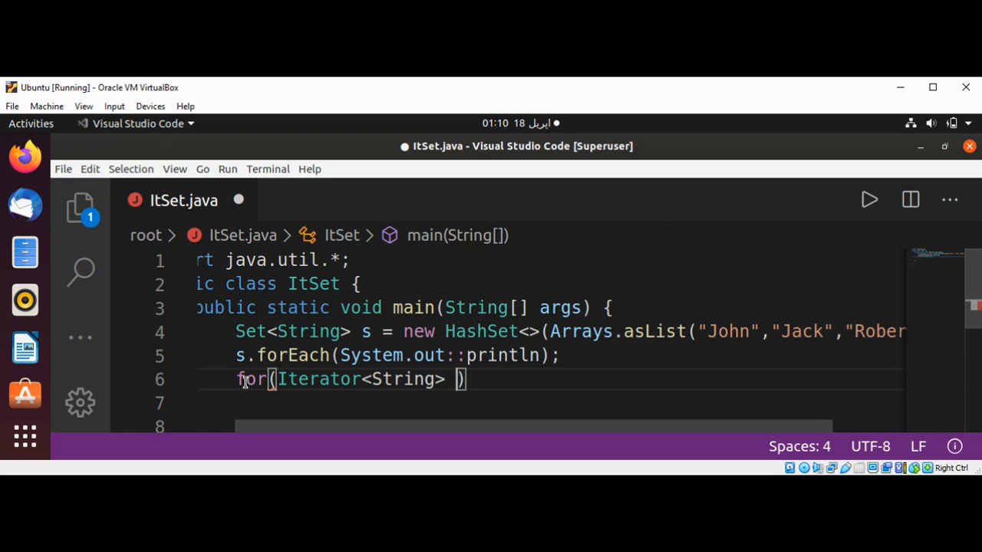
{"action": "type", "text": "it"}
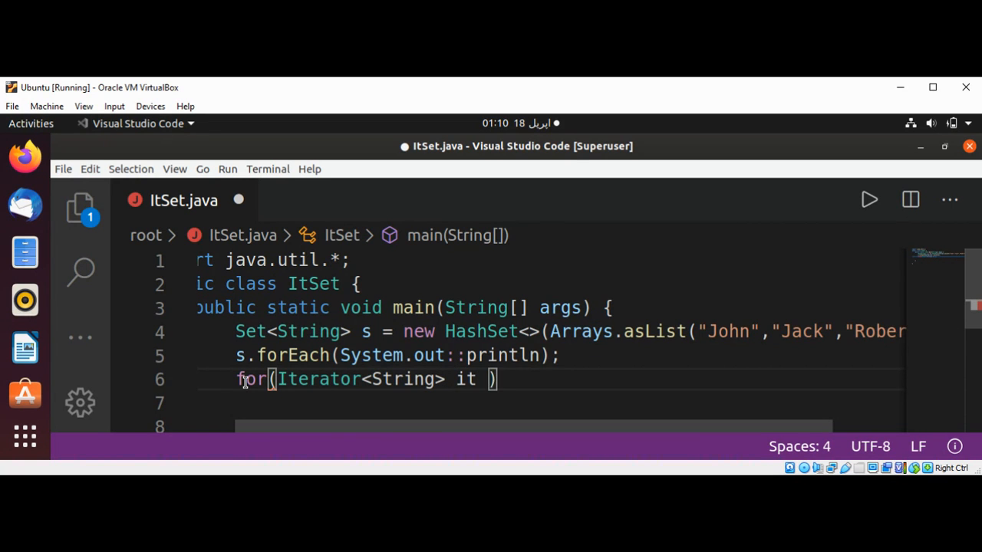
{"action": "type", "text": "= s"}
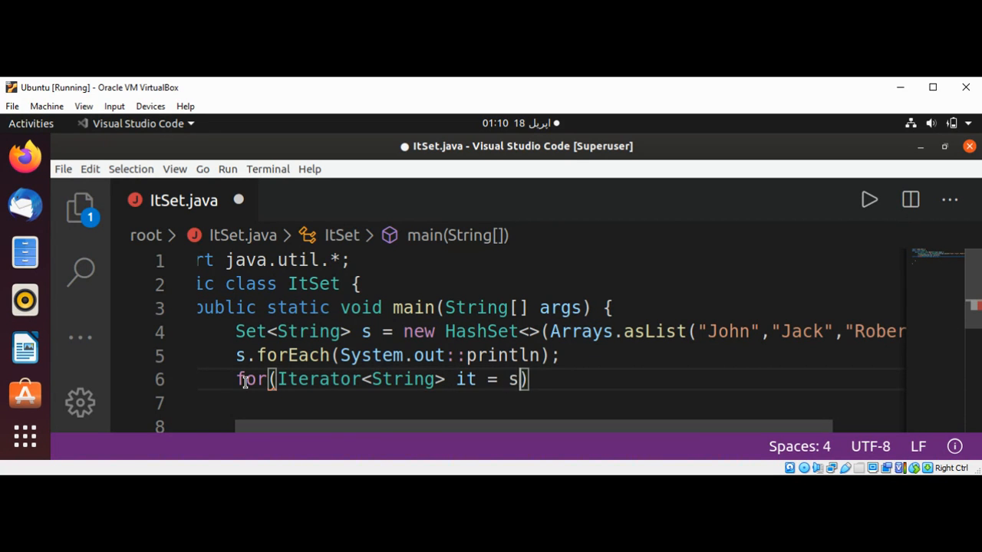
{"action": "type", "text": "iter"}
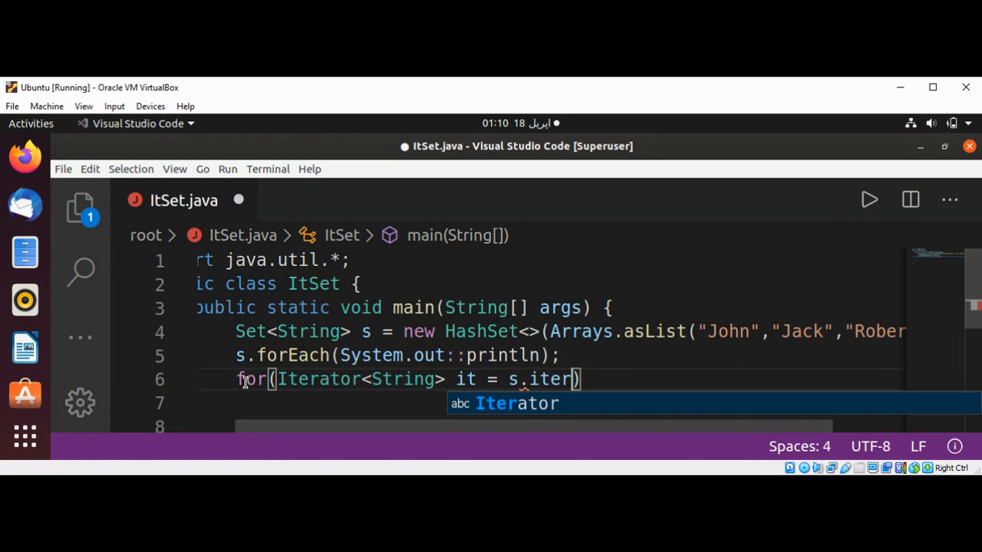
{"action": "mouse_move", "coordinate": [484, 405]}
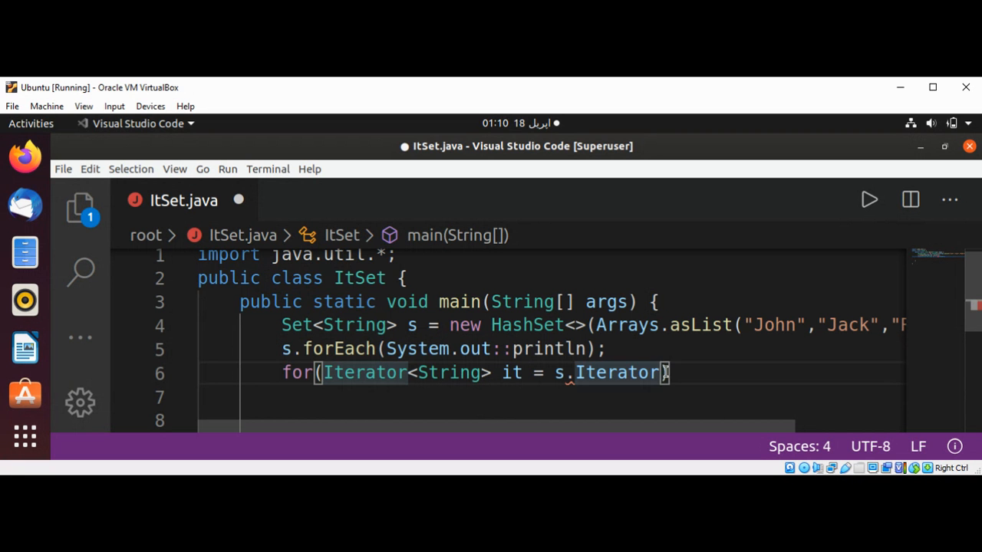
{"action": "double_click", "coordinate": [610, 373]}
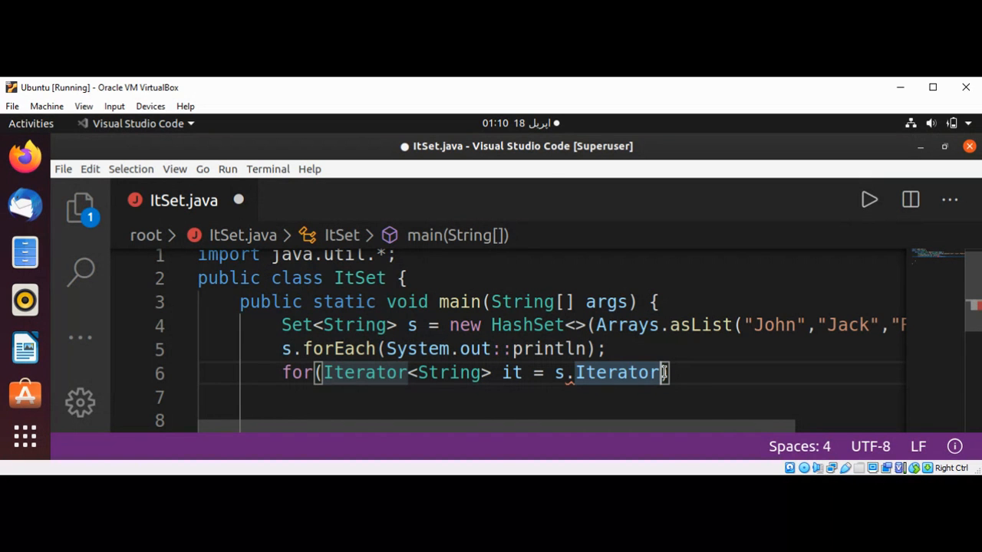
{"action": "type", "text": "()"}
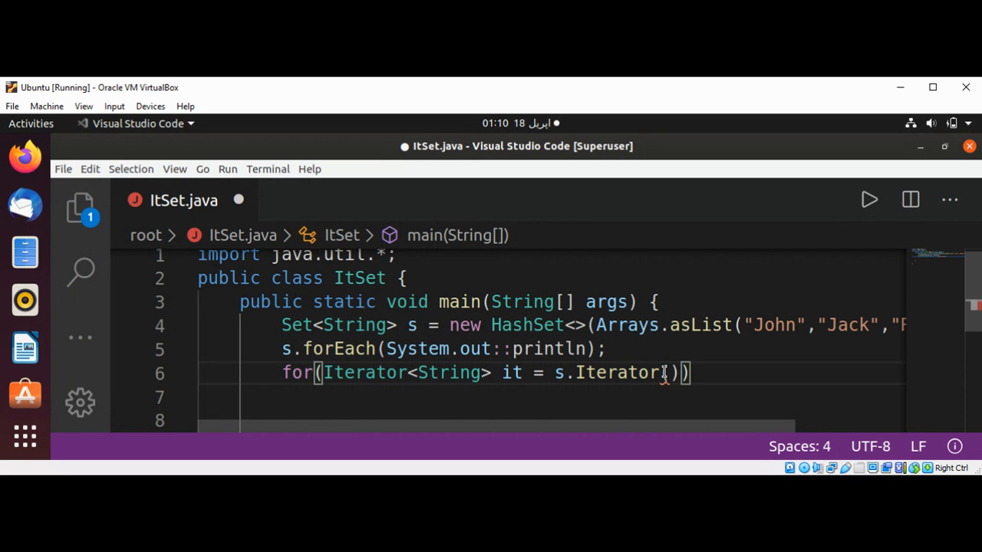
Step: Add the loop condition iterator.hasNext() to the for header
{"action": "type", "text": ";"}
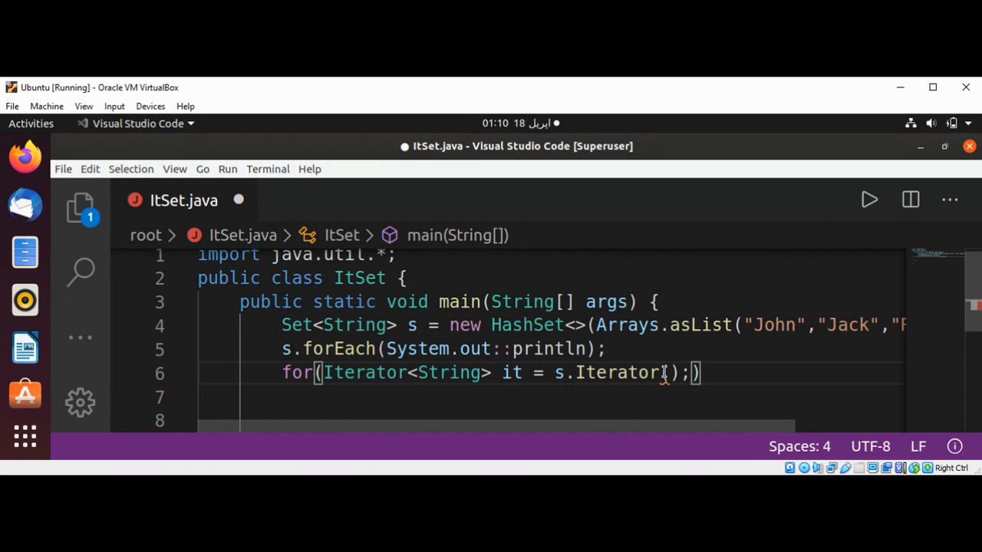
{"action": "type", "text": "i"}
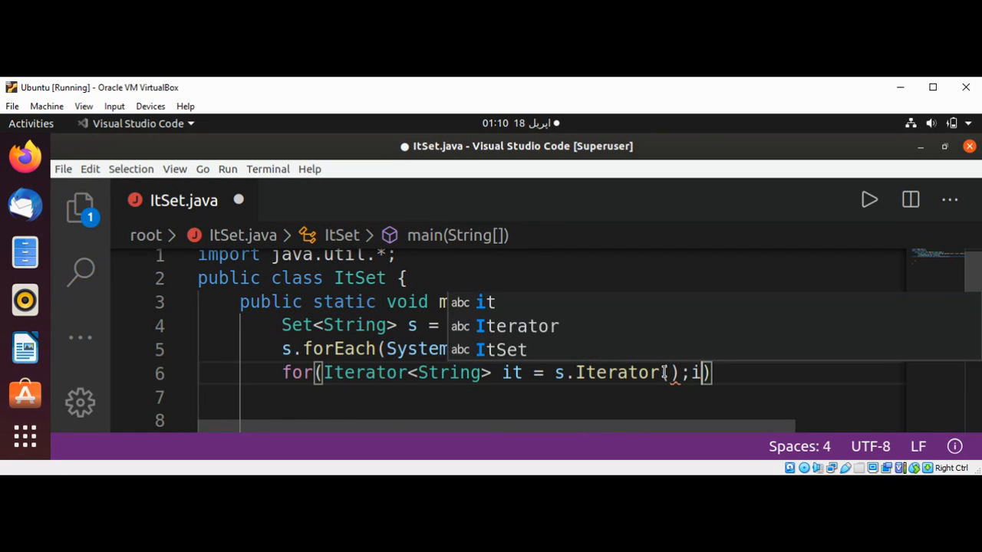
{"action": "type", "text": "terator"}
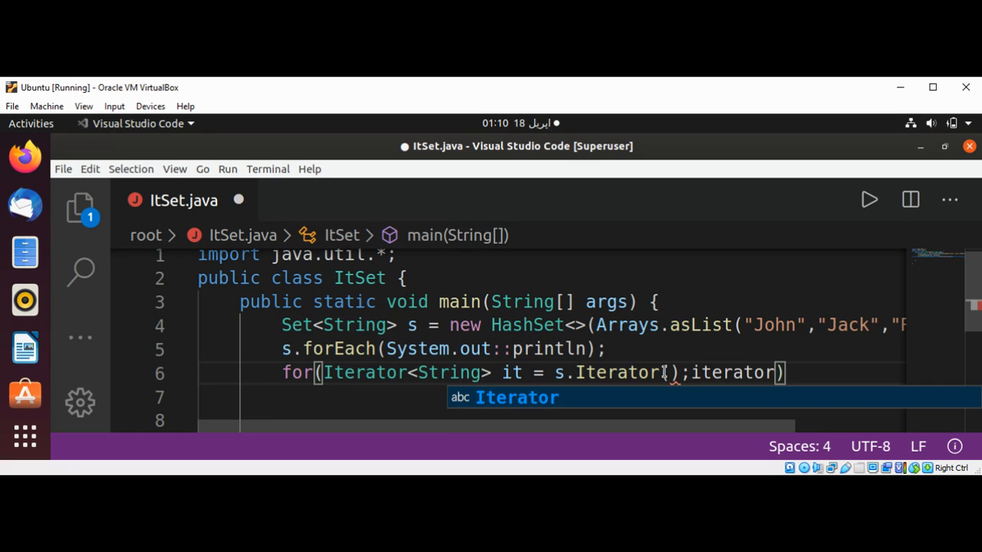
{"action": "type", "text": ".has"}
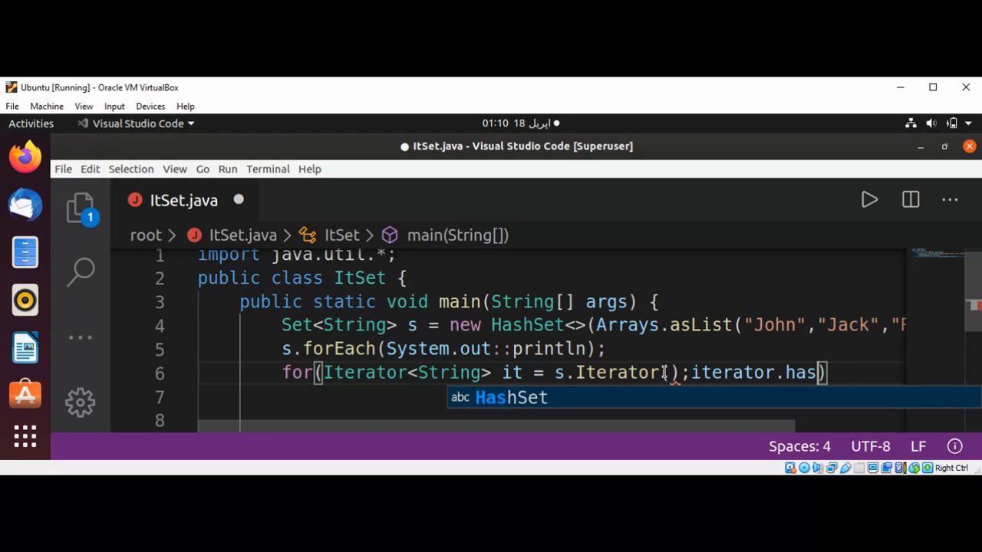
{"action": "type", "text": "Next"}
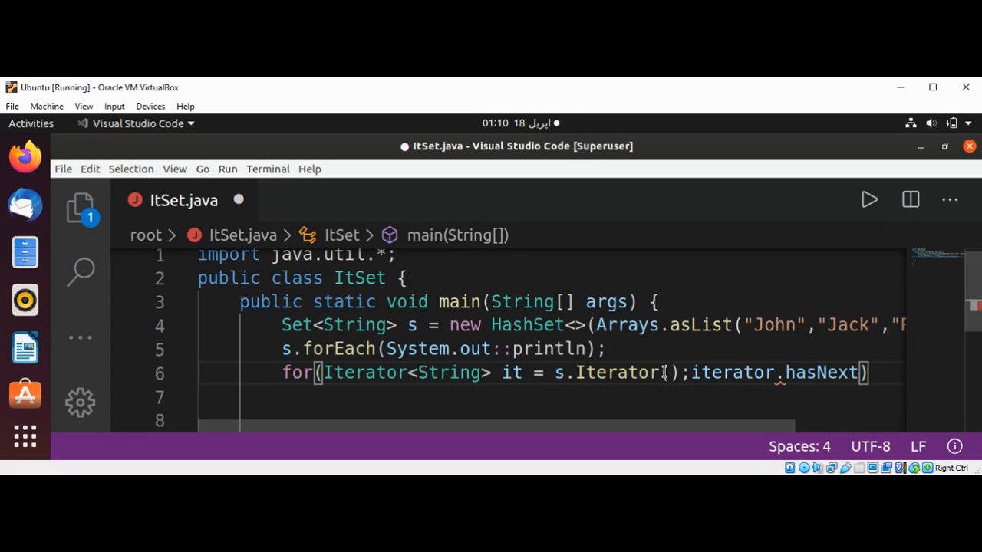
{"action": "type", "text": "()"}
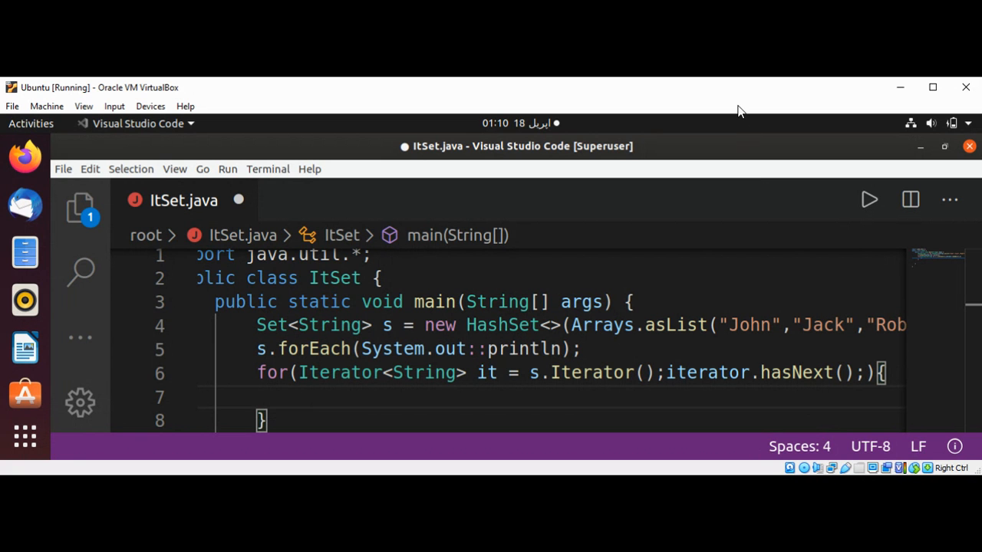
{"action": "mouse_move", "coordinate": [729, 96]}
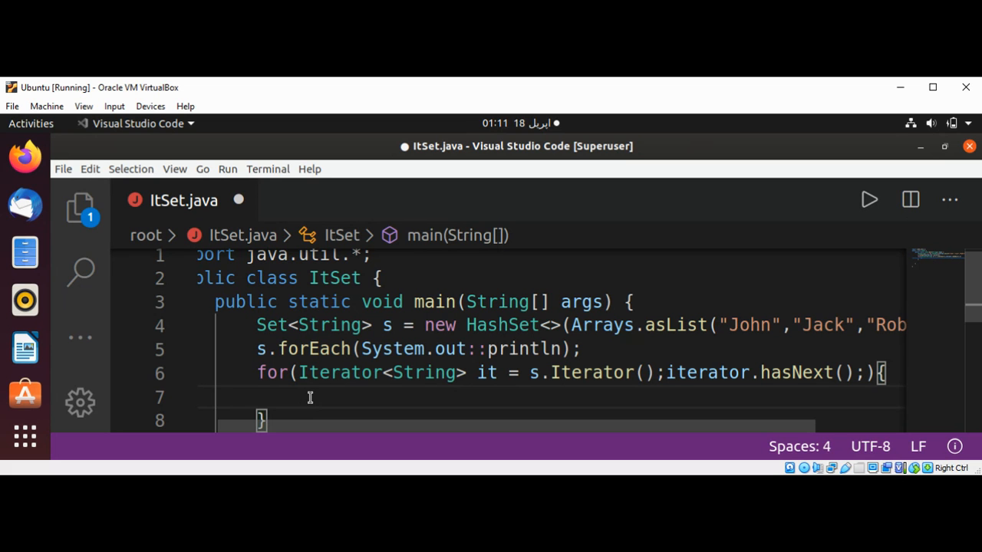
Step: Put System.out.println(it.next()); inside the for loop body
{"action": "type", "text": "System.out."}
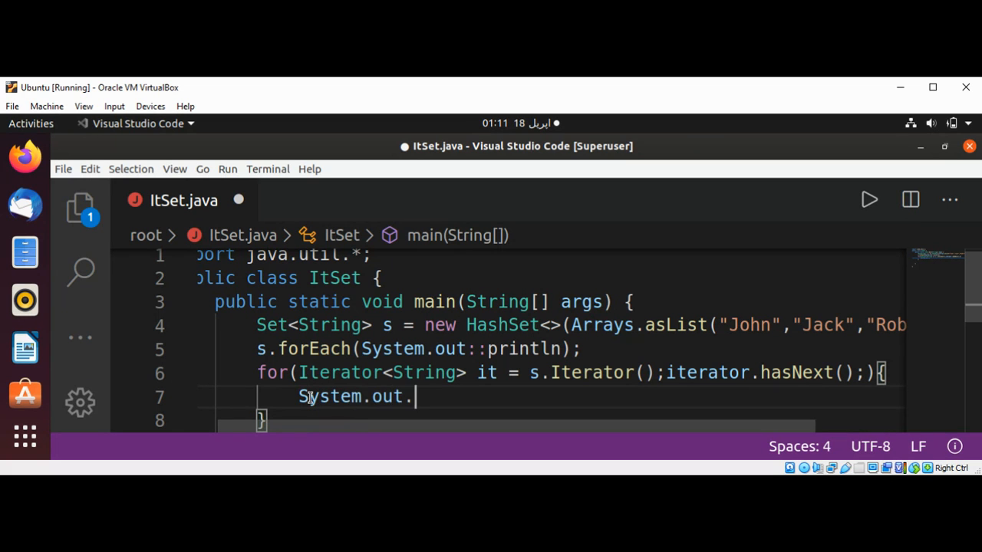
{"action": "type", "text": "println"}
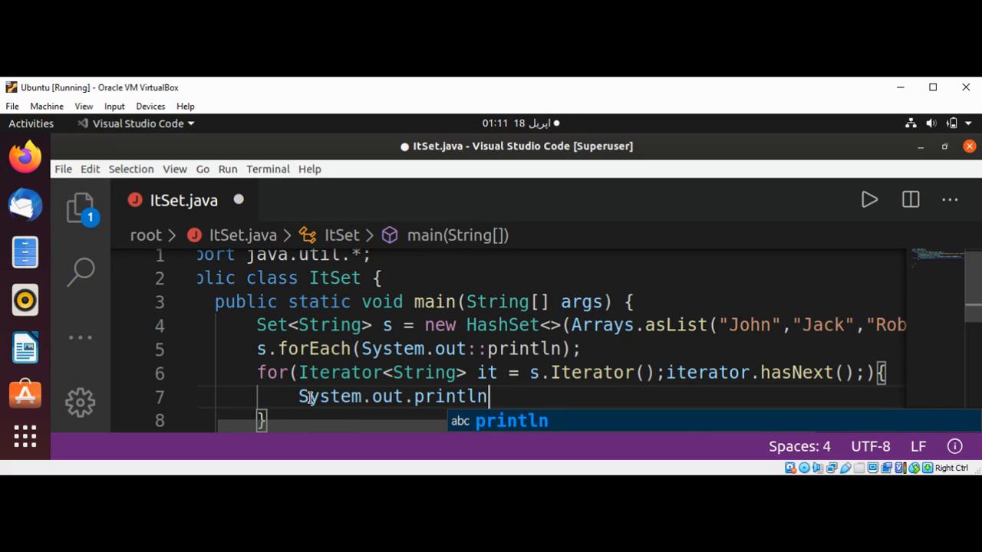
{"action": "type", "text": "(i)"}
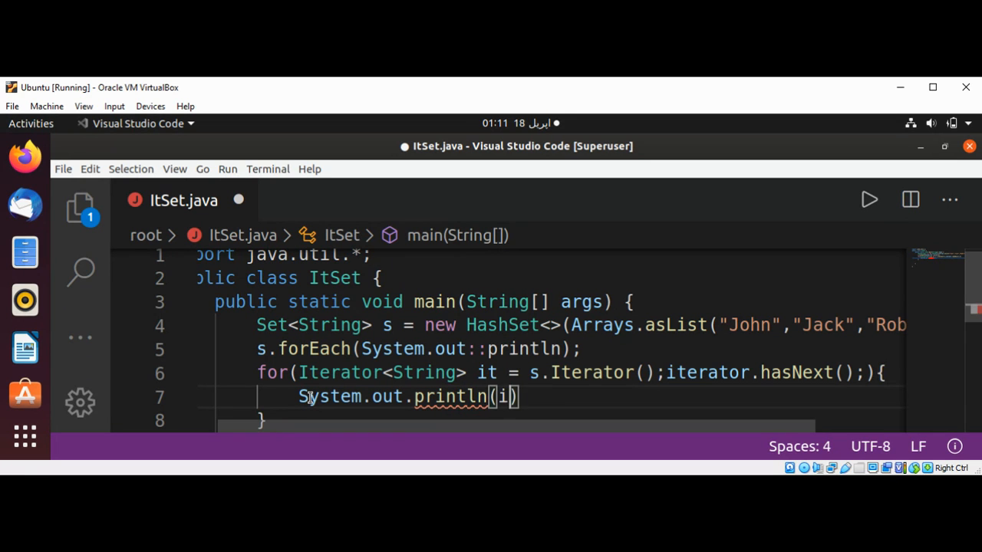
{"action": "type", "text": "t.net"}
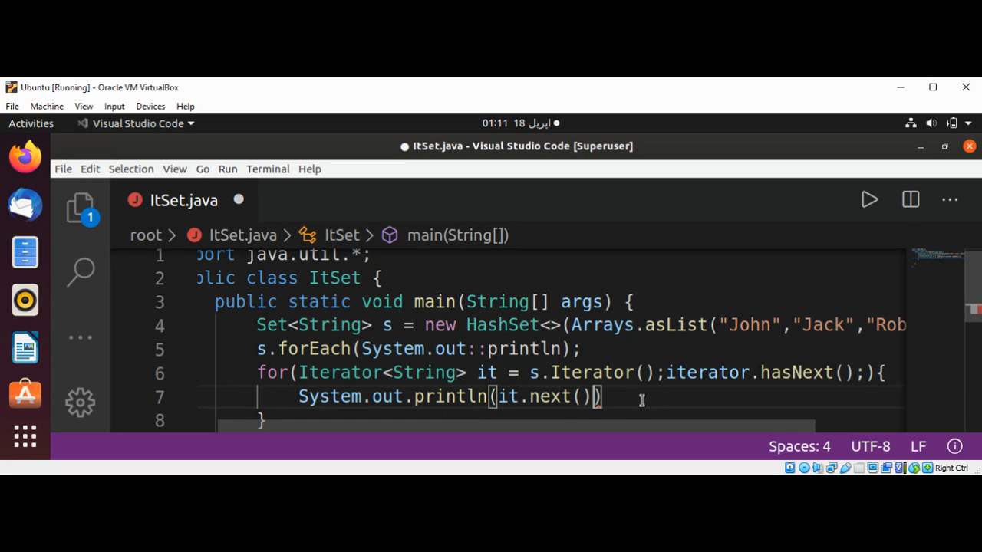
{"action": "type", "text": ";"}
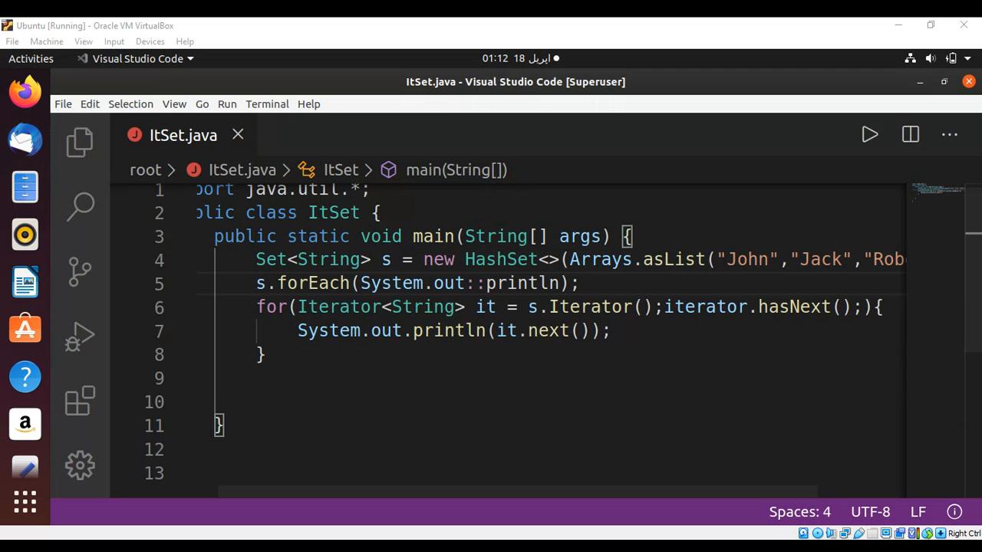
{"action": "mouse_move", "coordinate": [692, 306]}
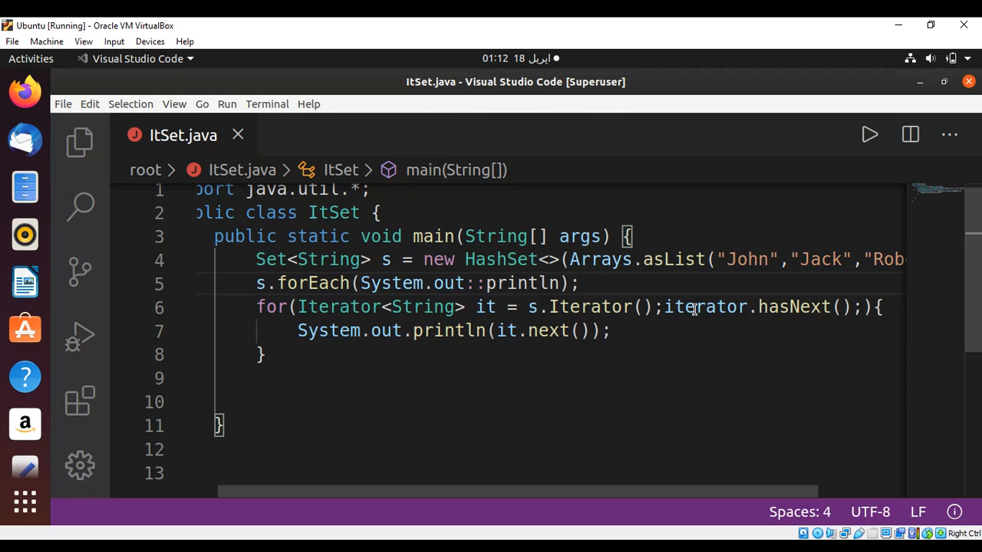
Step: Fix the loop header to use s.iterator() and it.hasNext(), then save ItSet.java
{"action": "double_click", "coordinate": [704, 307]}
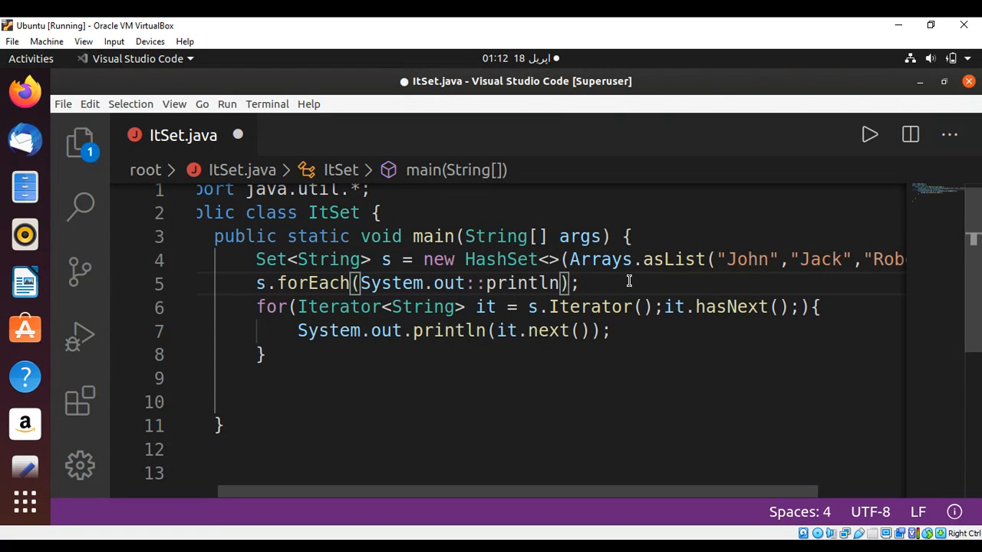
{"action": "key", "text": "ctrl+s"}
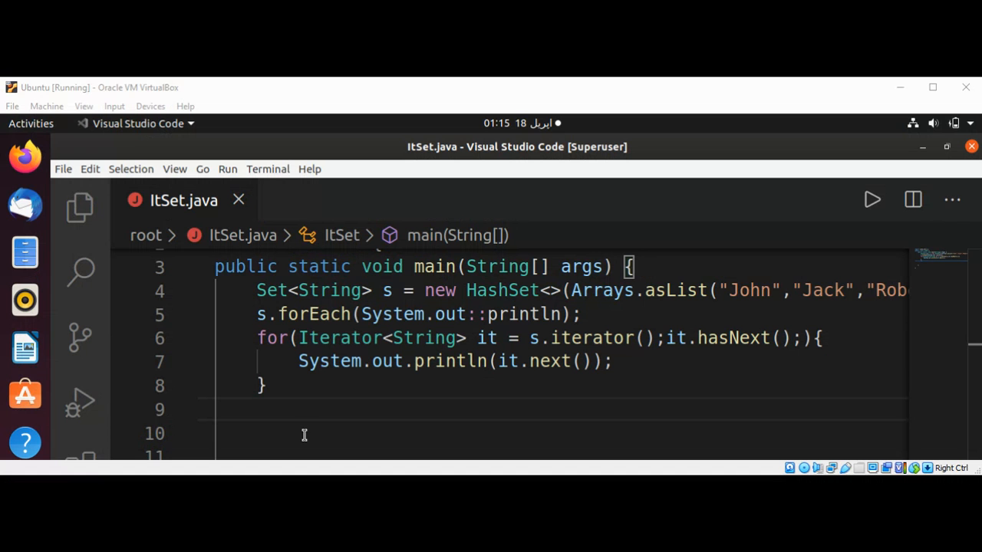
{"action": "mouse_move", "coordinate": [272, 414]}
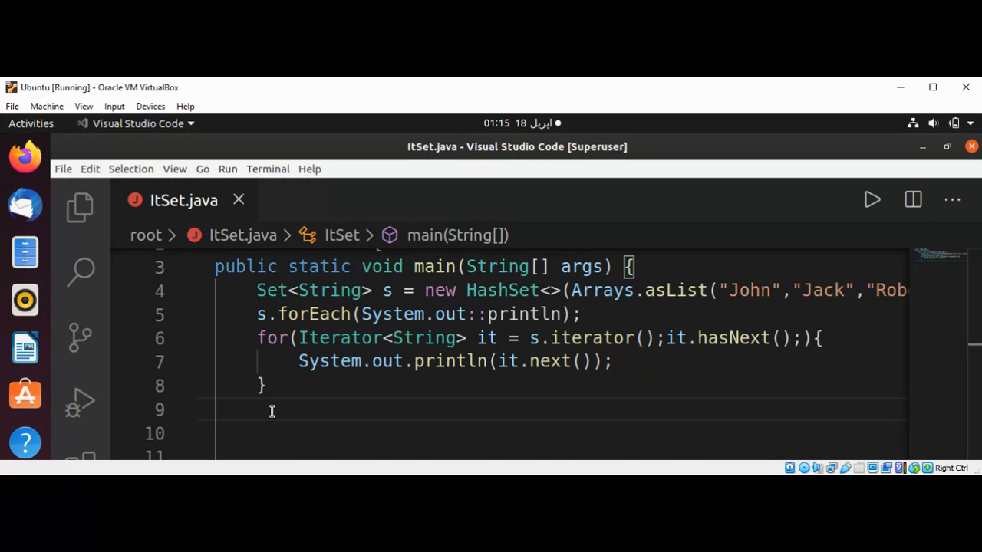
{"action": "scroll", "scroll_direction": "down", "scroll_amount": 3}
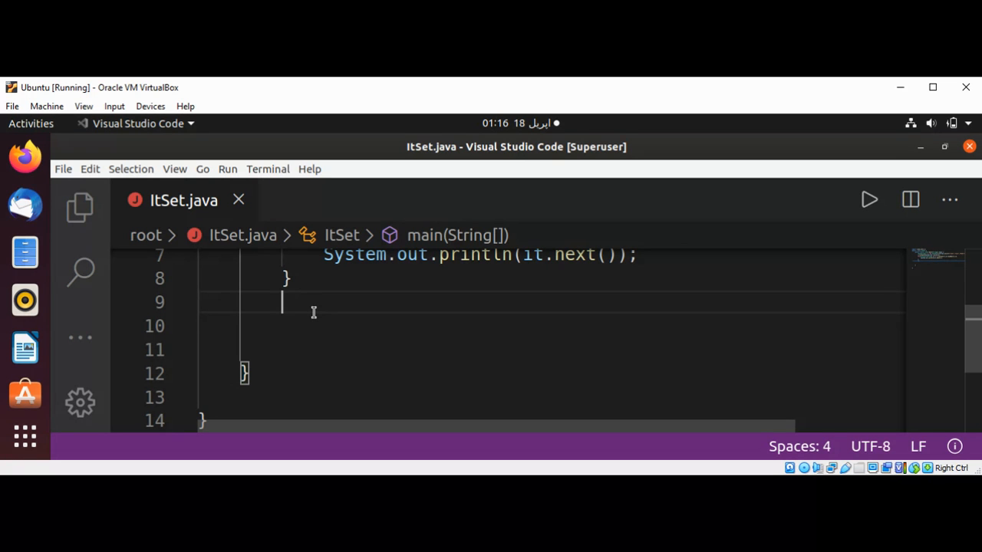
Step: Write the enhanced for loop header for(String str : s){}
{"action": "type", "text": "for"}
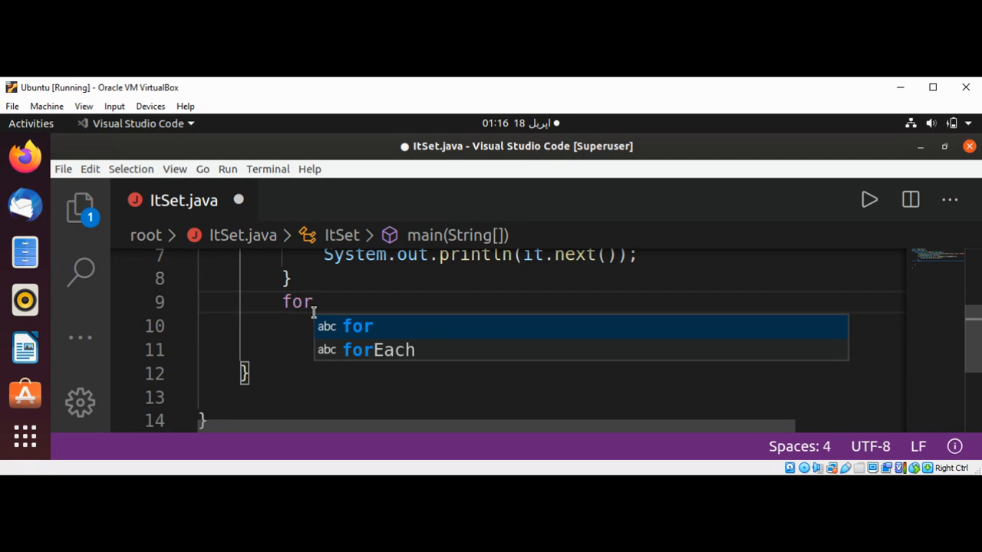
{"action": "type", "text": "(Stri"}
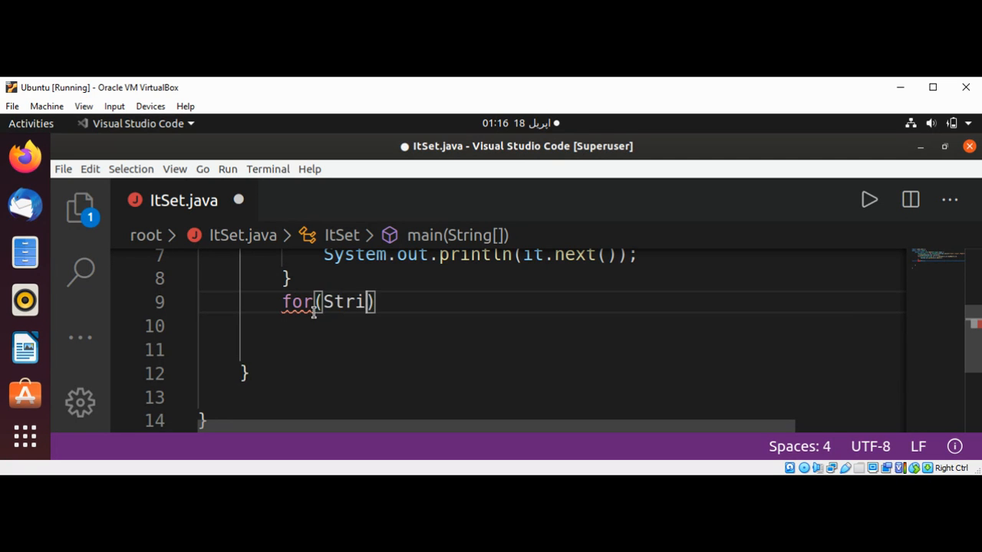
{"action": "type", "text": "ng s"}
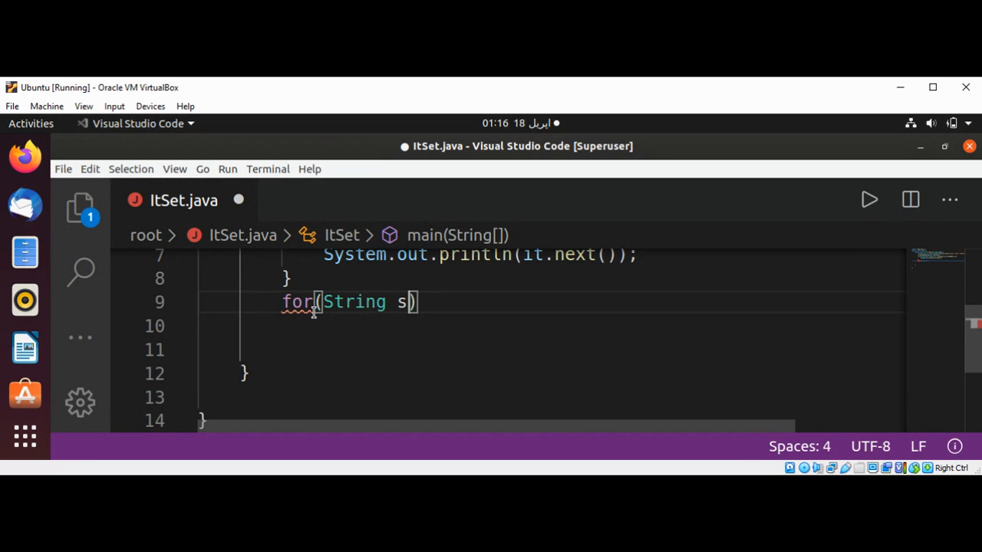
{"action": "type", "text": ":"}
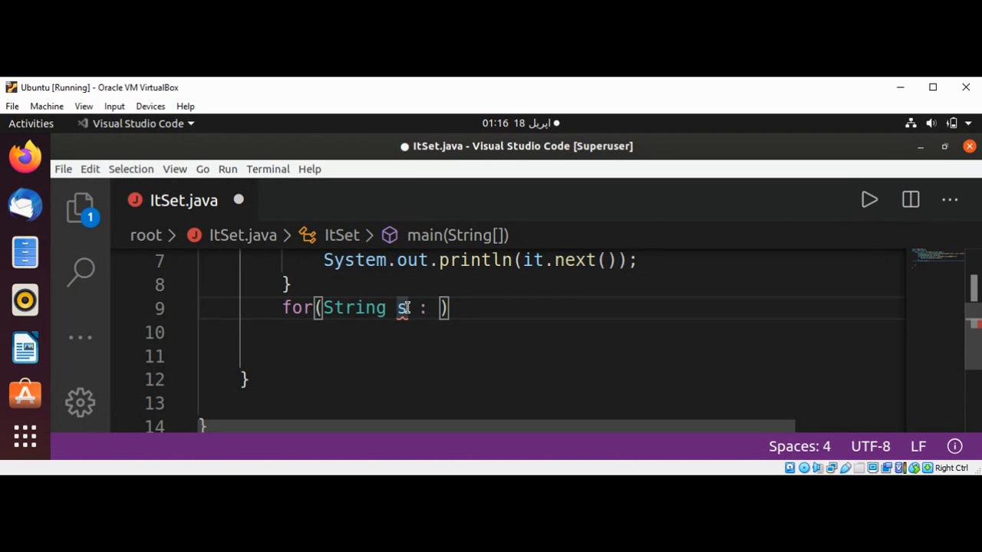
{"action": "type", "text": "tr"}
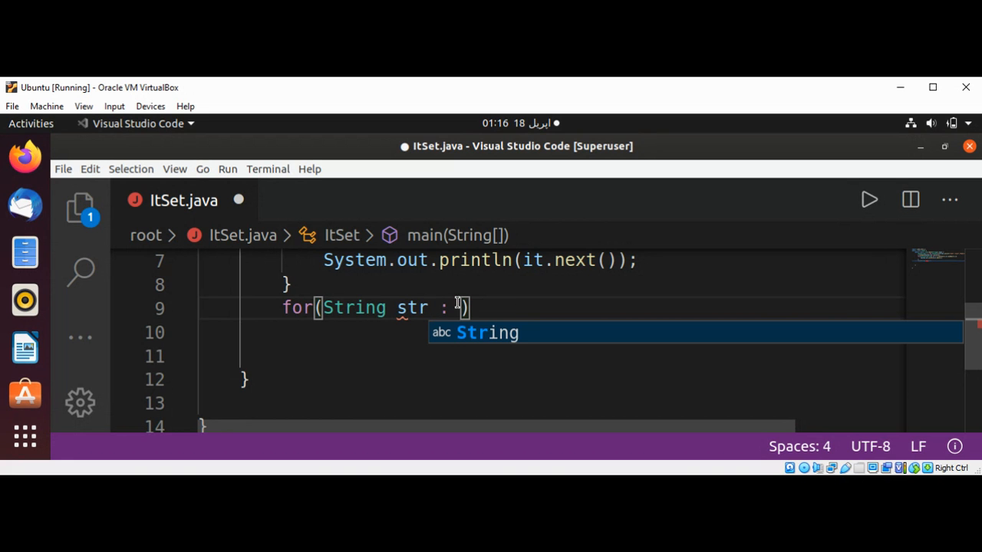
{"action": "type", "text": "s"}
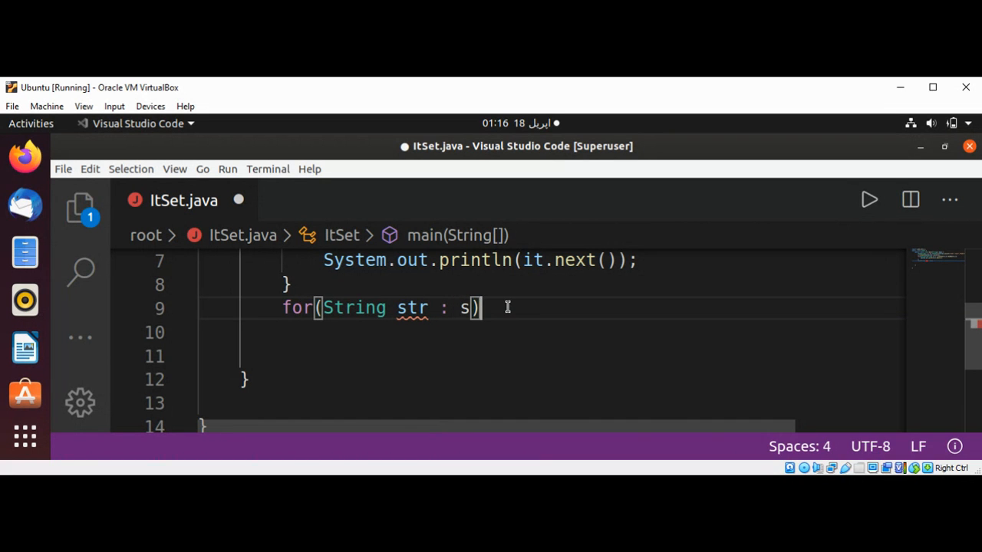
{"action": "type", "text": "{}"}
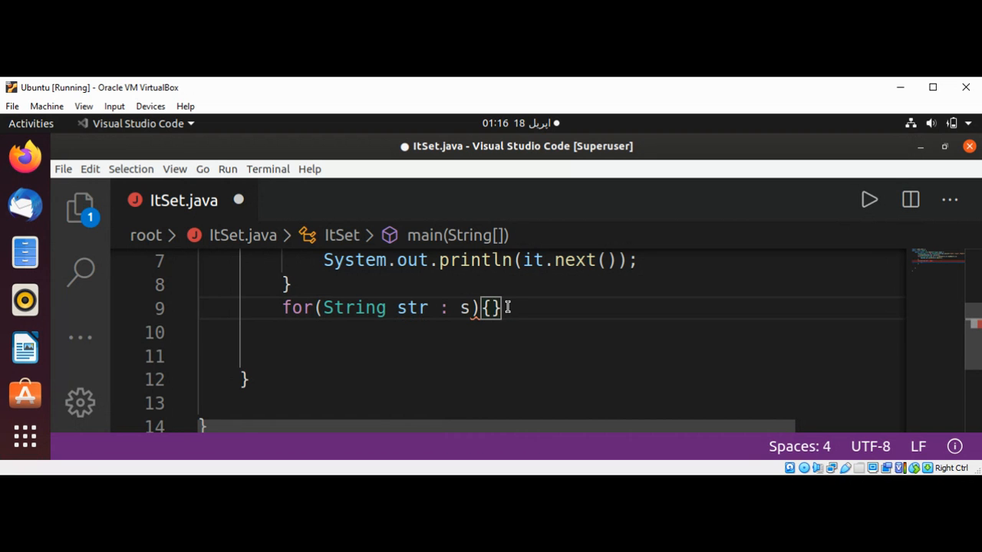
Step: Print str in the loop body and remove the stray asList text
{"action": "type", "text": "S"}
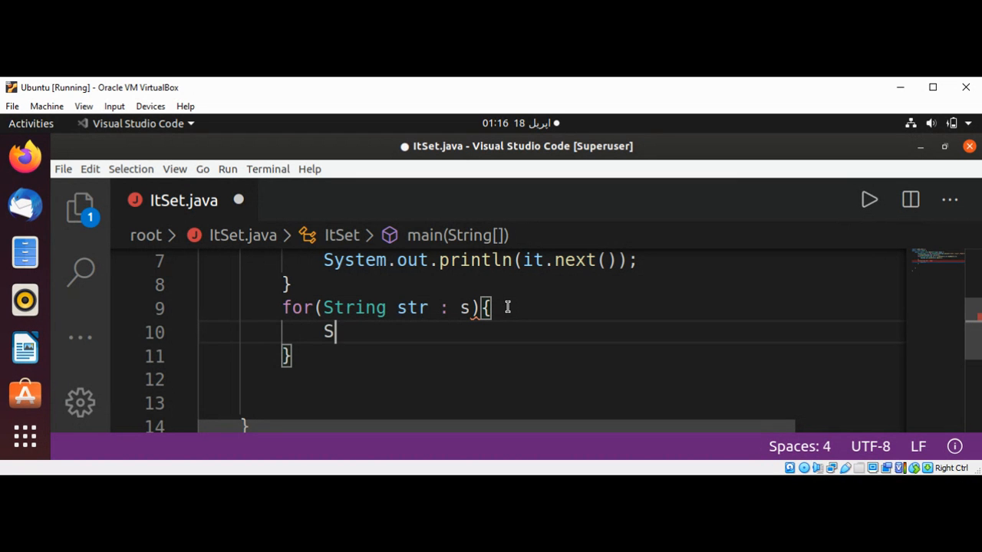
{"action": "type", "text": "ystem.out."}
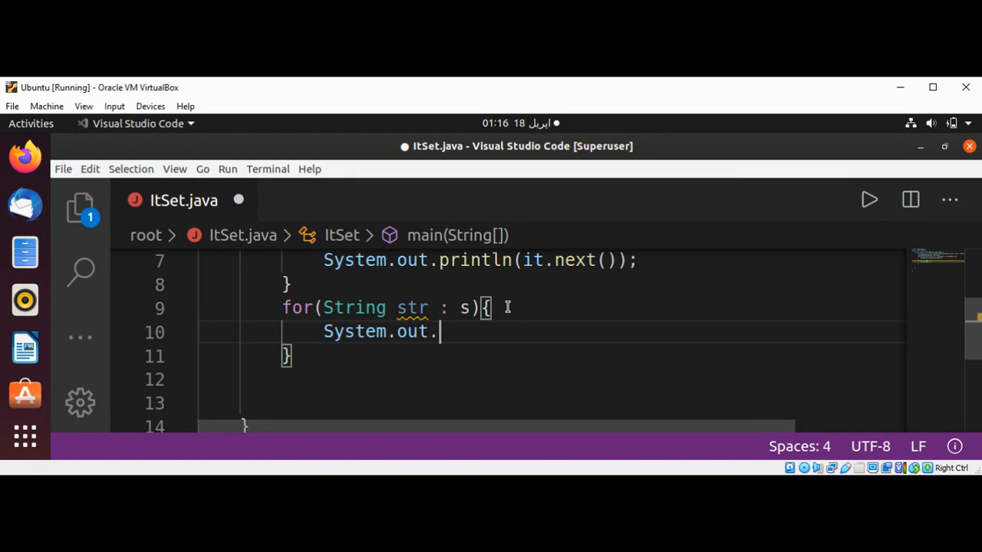
{"action": "type", "text": "println"}
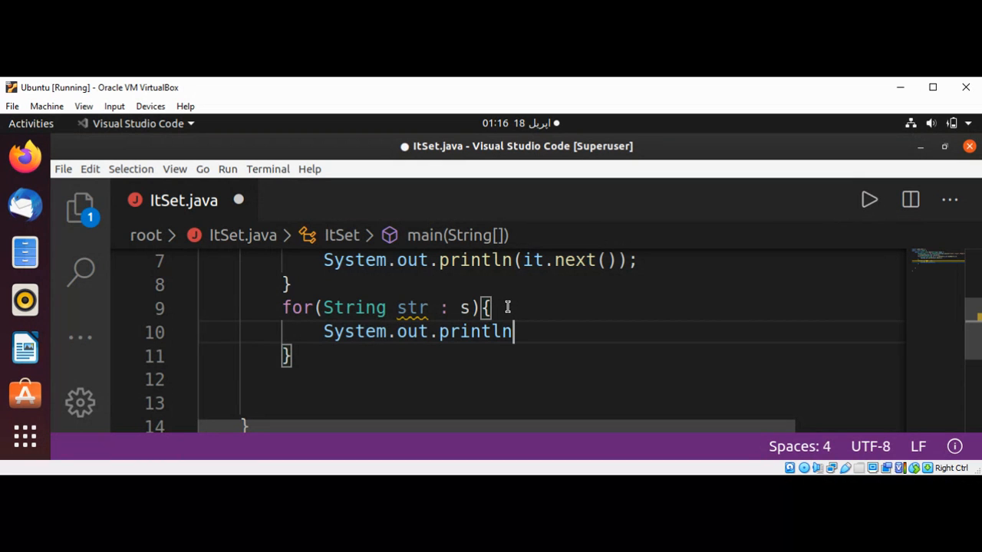
{"action": "type", "text": ")str"}
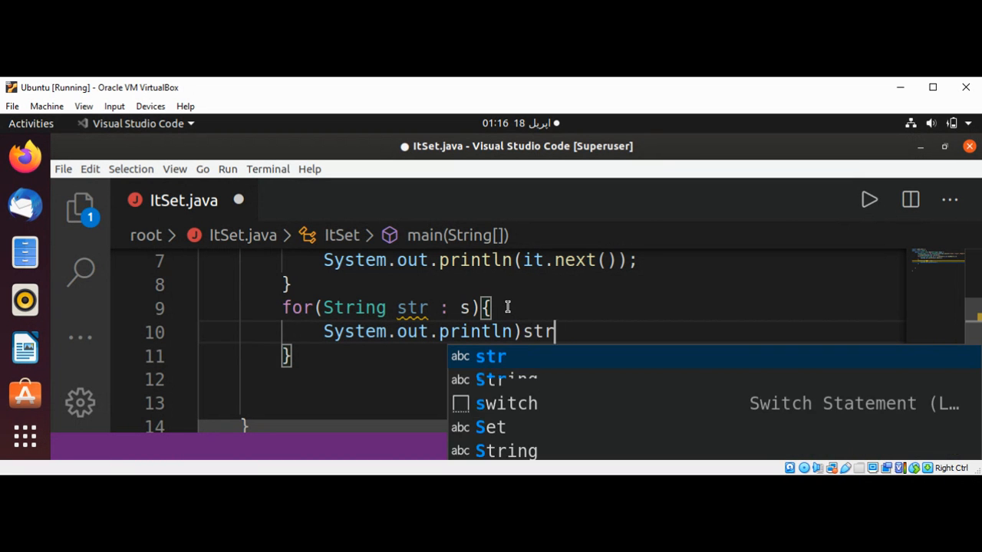
{"action": "key", "text": "BackSpace"}
{"action": "type", "text": "("}
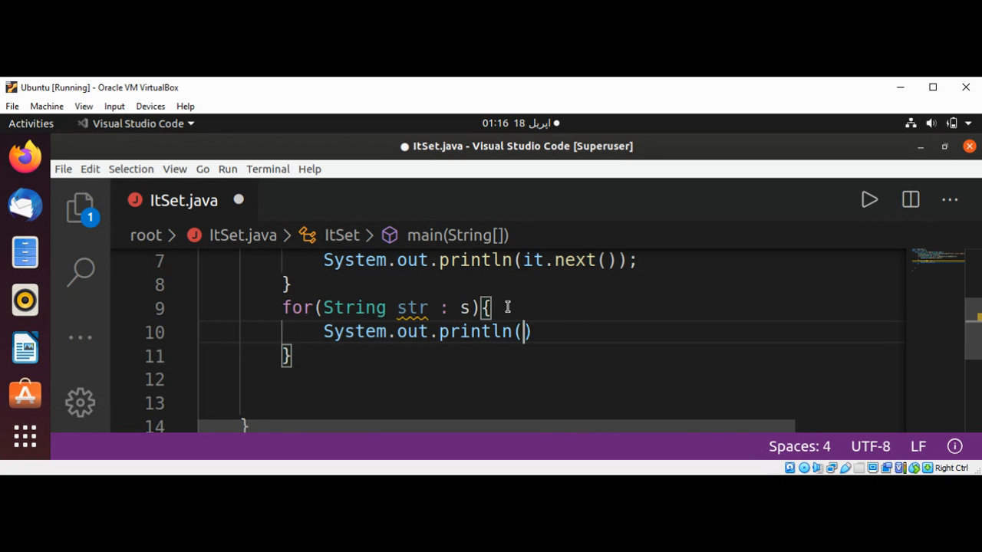
{"action": "type", "text": "str"}
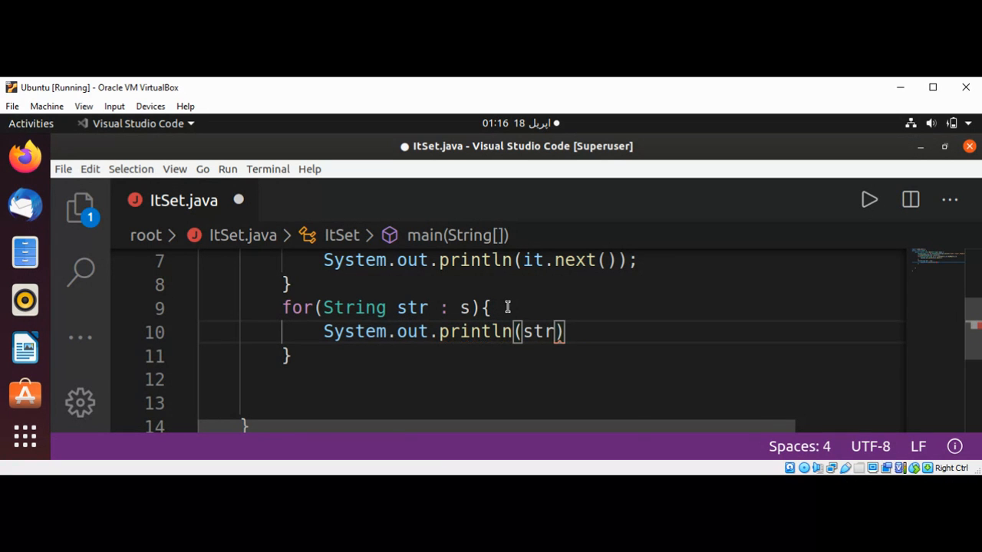
{"action": "type", "text": "l"}
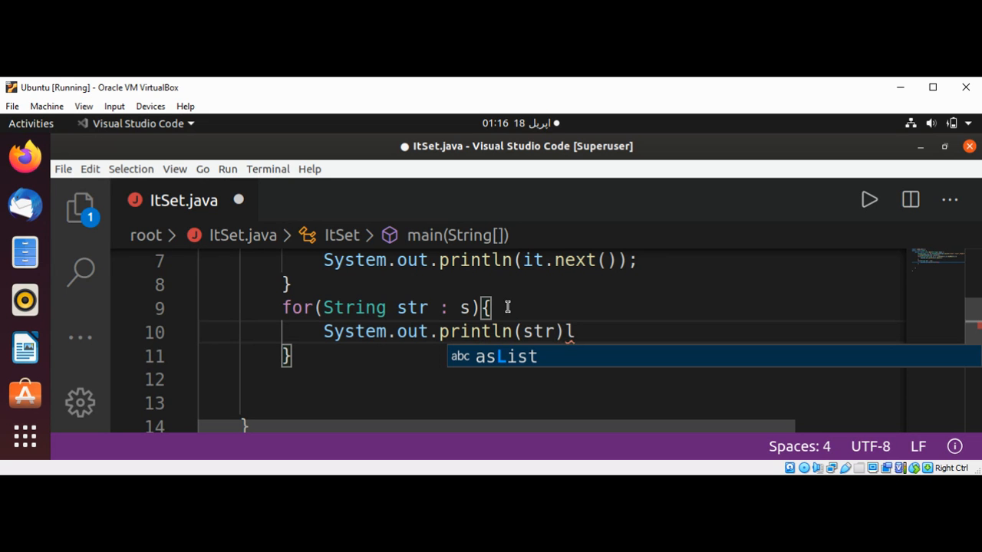
{"action": "type", "text": "asList"}
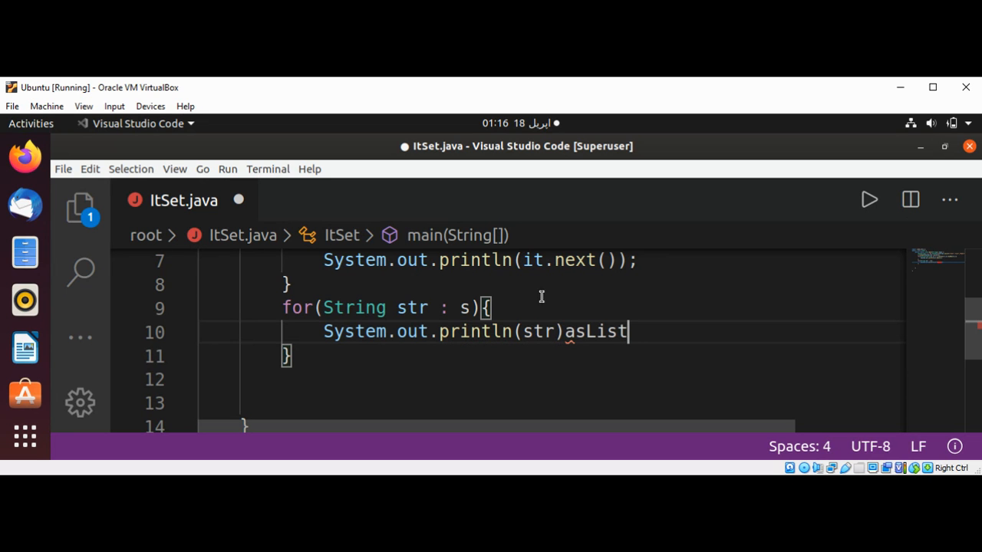
{"action": "double_click", "coordinate": [595, 332]}
{"action": "type", "text": ";"}
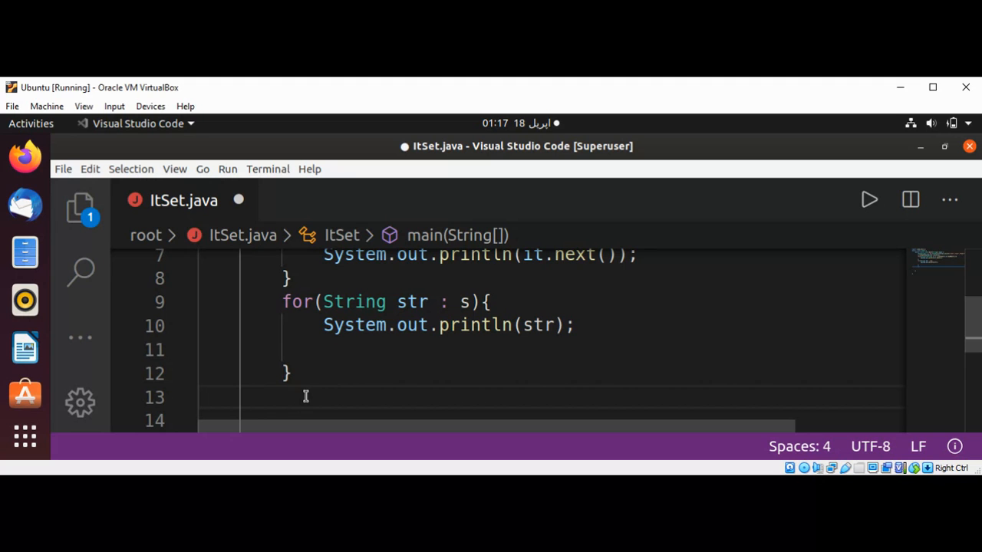
Step: Declare Iterator it2 = s.iterator(); using autocomplete
{"action": "type", "text": "I"}
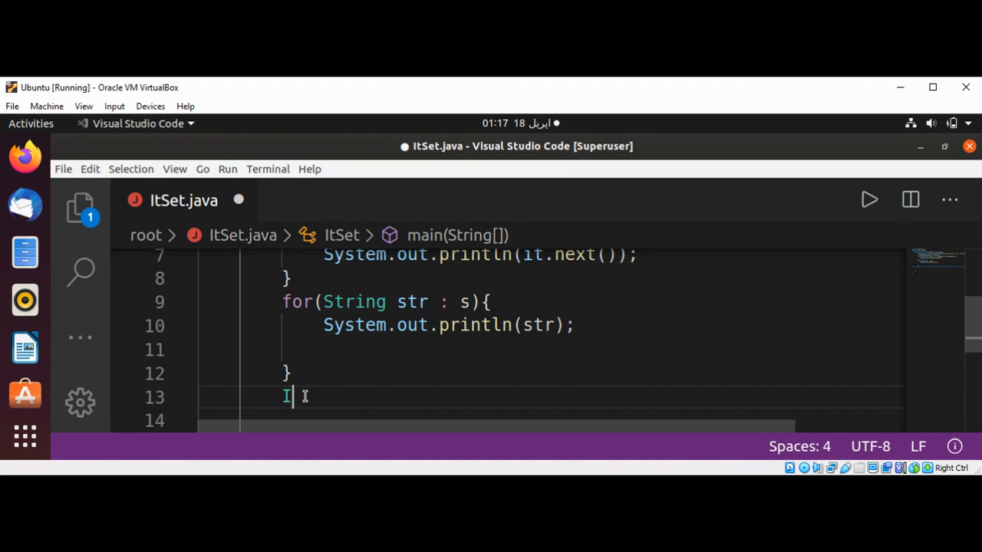
{"action": "type", "text": "ter"}
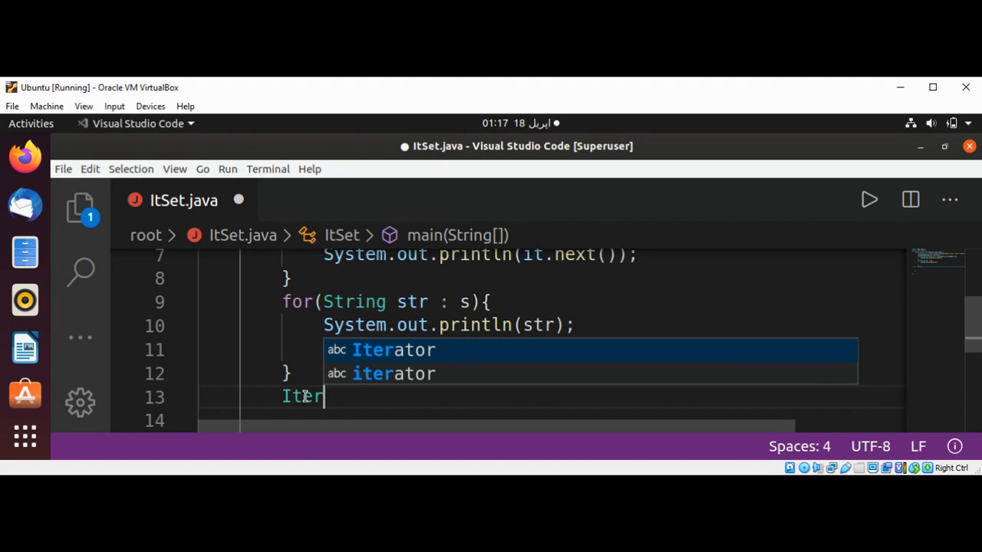
{"action": "key", "text": "Tab"}
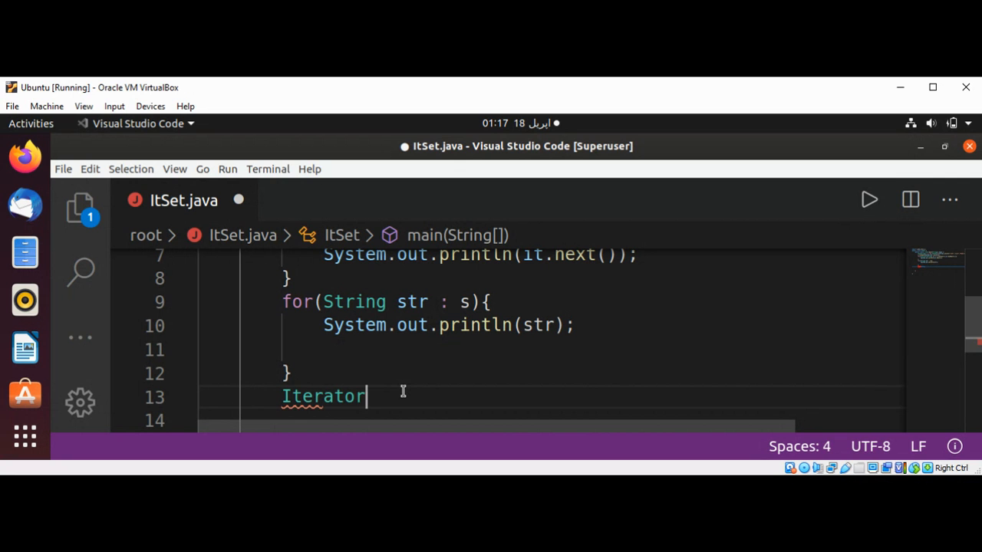
{"action": "type", "text": "it2"}
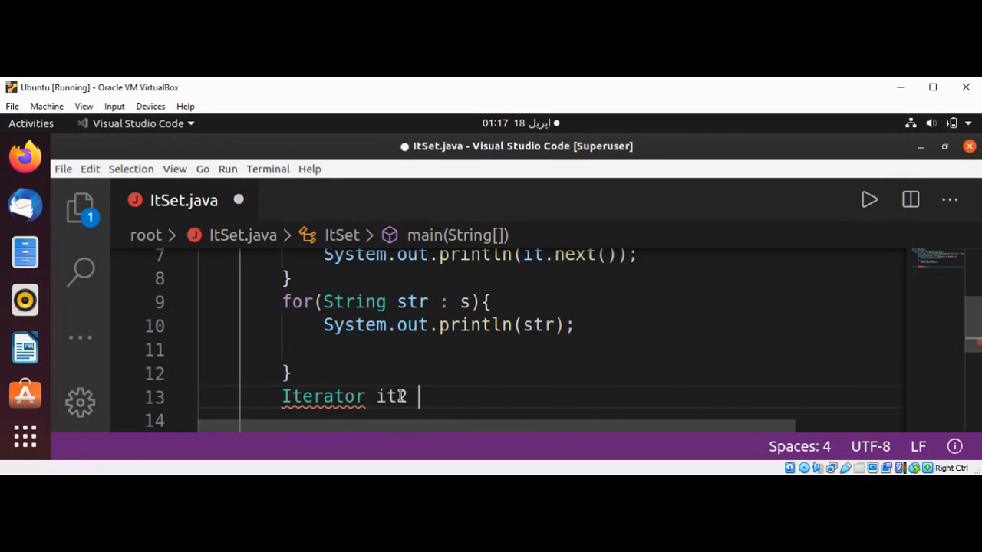
{"action": "type", "text": "= s."}
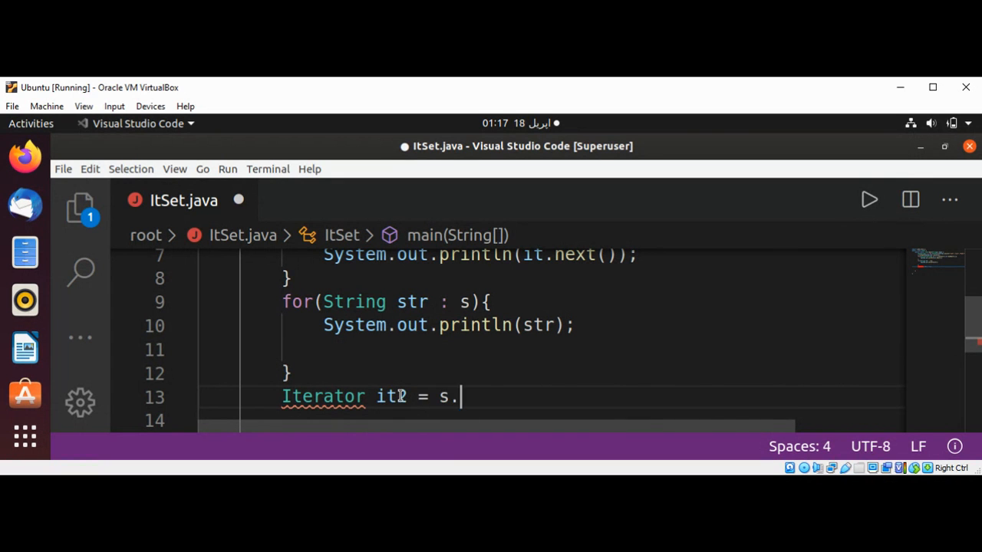
{"action": "type", "text": "iterator"}
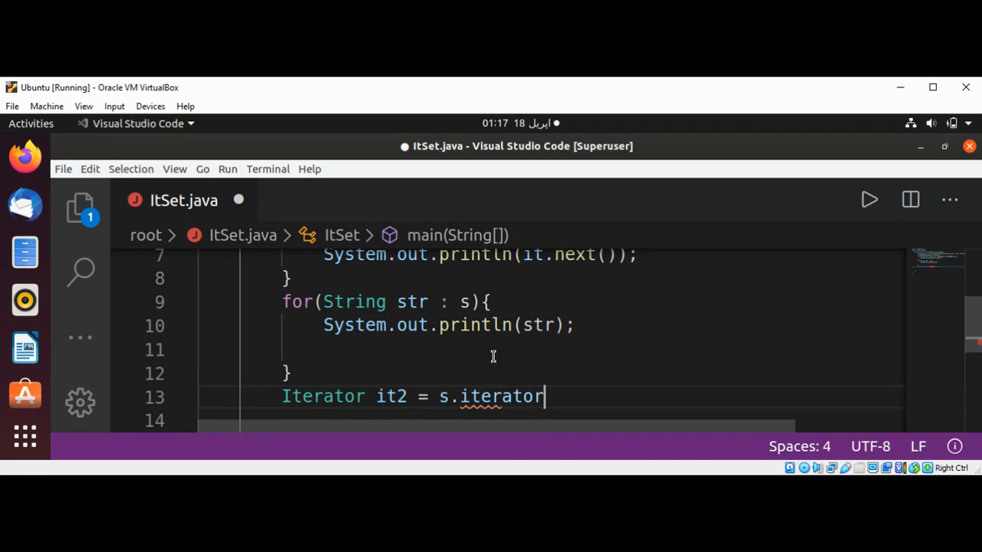
{"action": "left_click", "coordinate": [199, 350]}
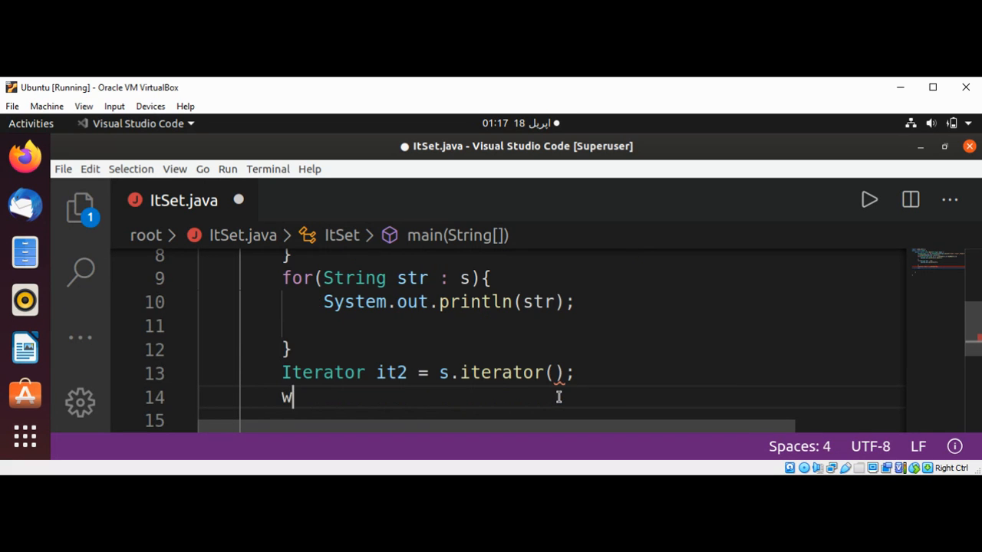
Step: Write the while(it2.hasNext()){ loop header, autocompleting hasNext
{"action": "type", "text": "hile("}
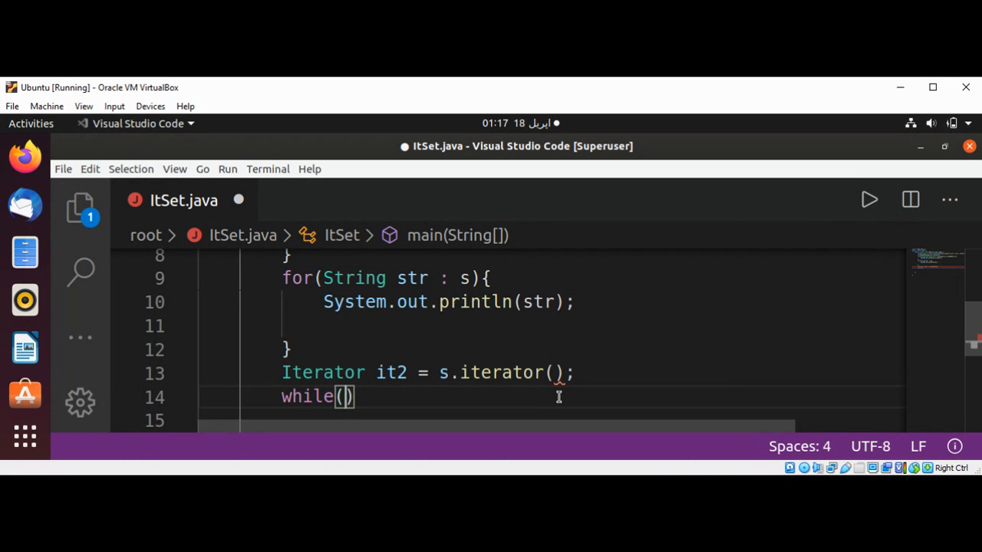
{"action": "type", "text": "i"}
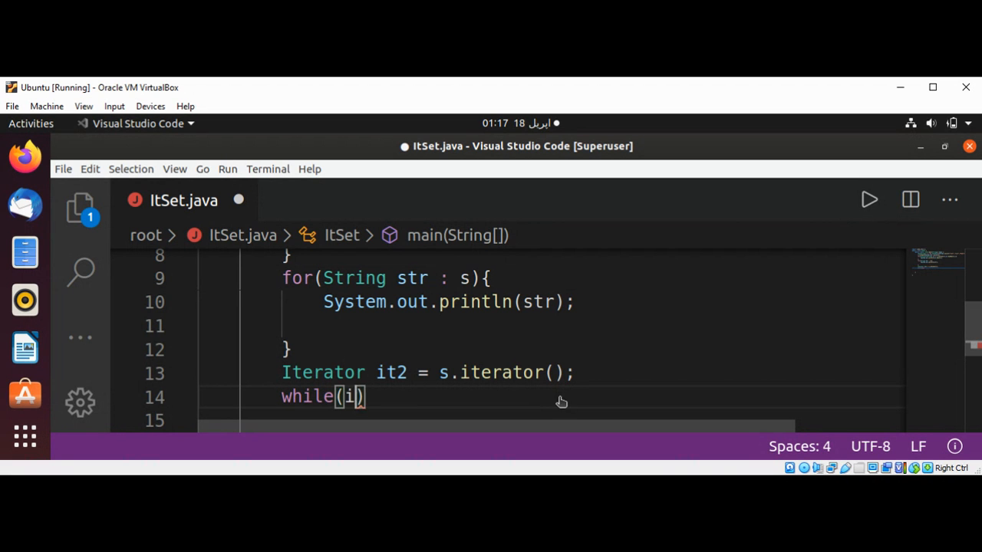
{"action": "type", "text": "t2.j"}
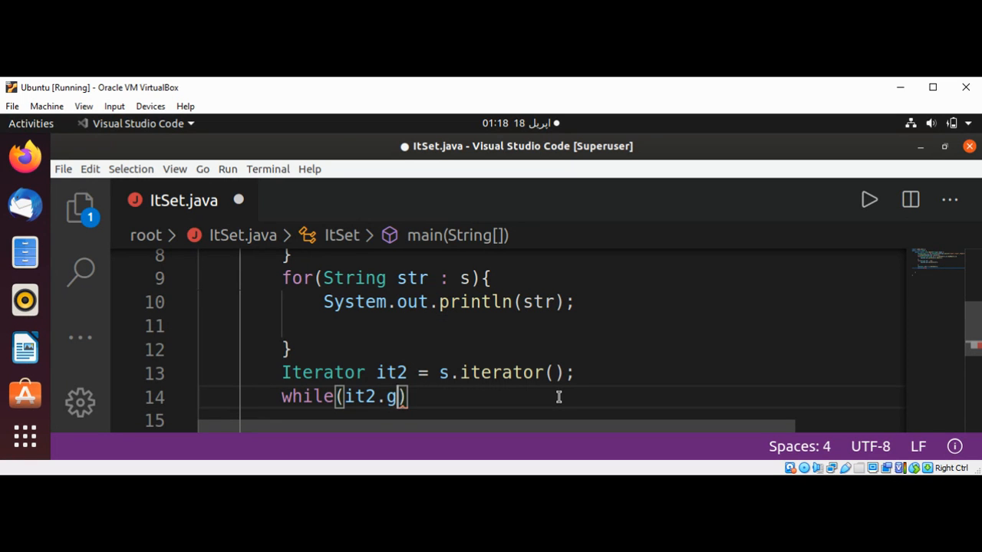
{"action": "type", "text": "as"}
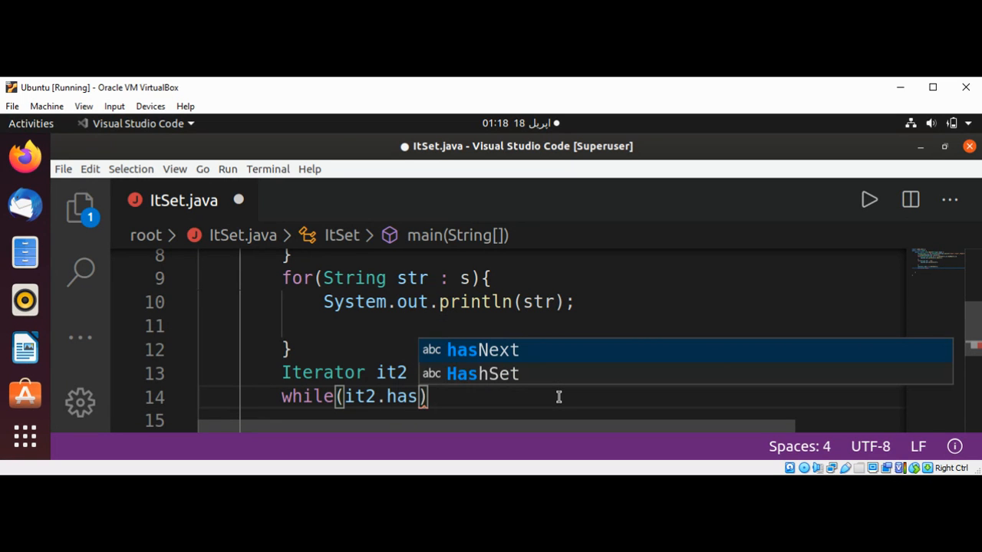
{"action": "type", "text": "N"}
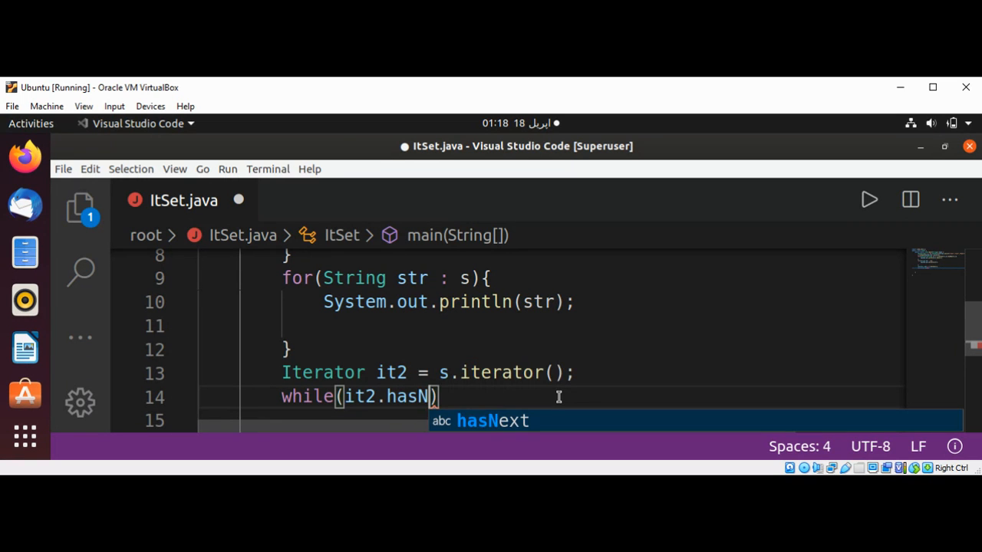
{"action": "key", "text": "Tab"}
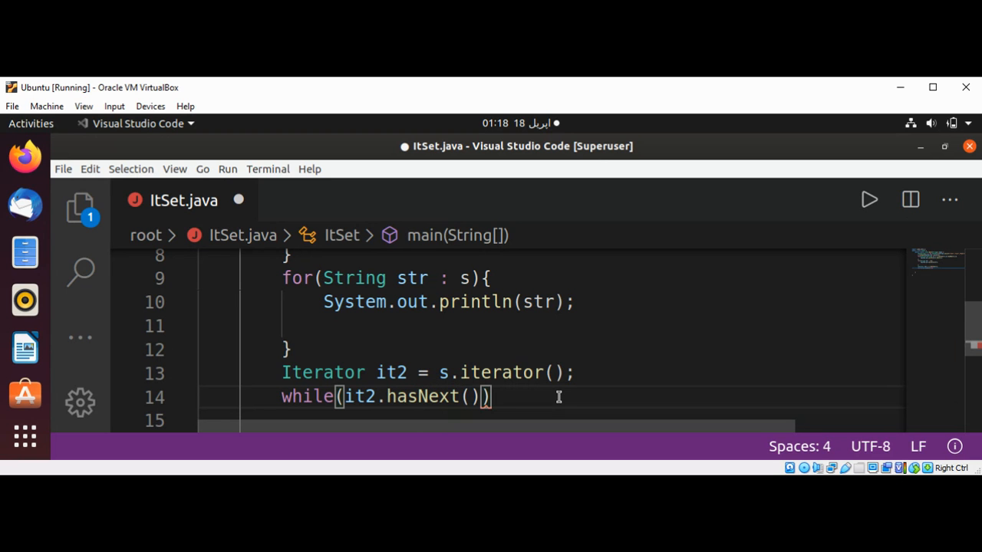
{"action": "type", "text": "{"}
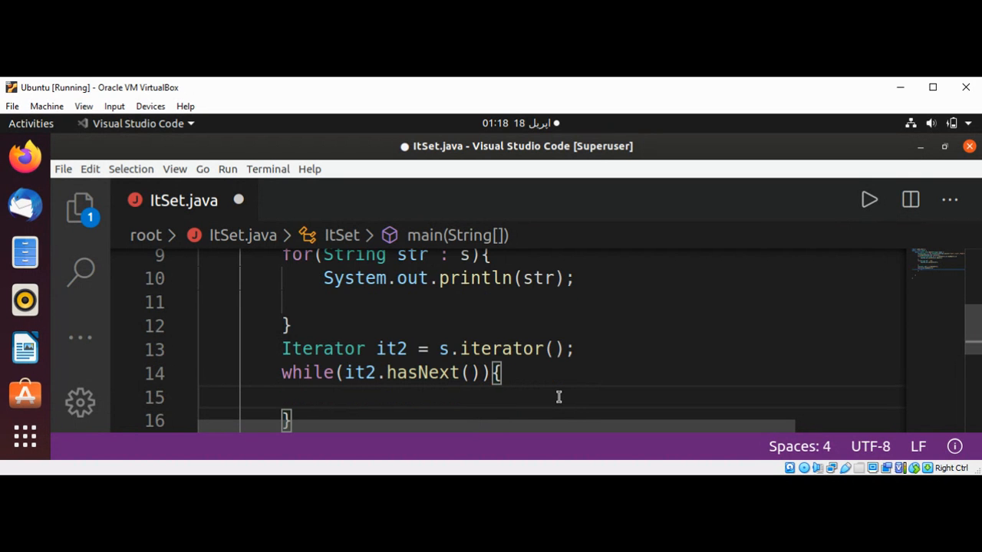
Step: Print it2.next() with System.out.println inside the while loop
{"action": "type", "text": "S"}
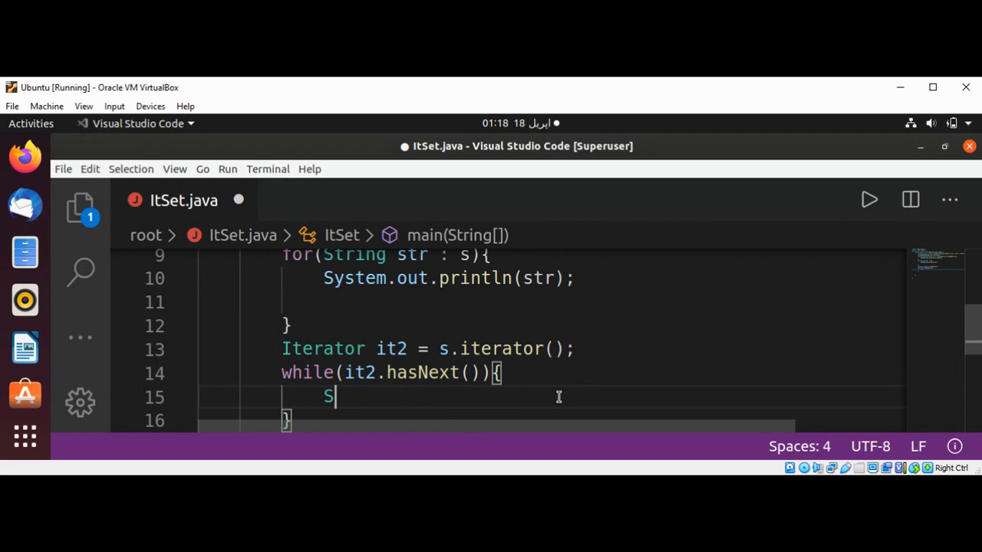
{"action": "type", "text": "ystem.out.p"}
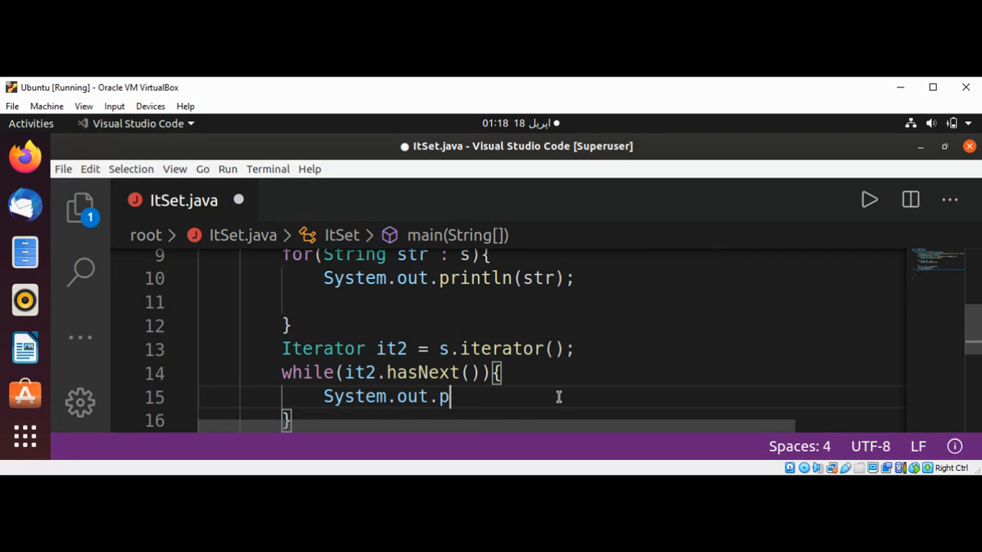
{"action": "type", "text": "rintln"}
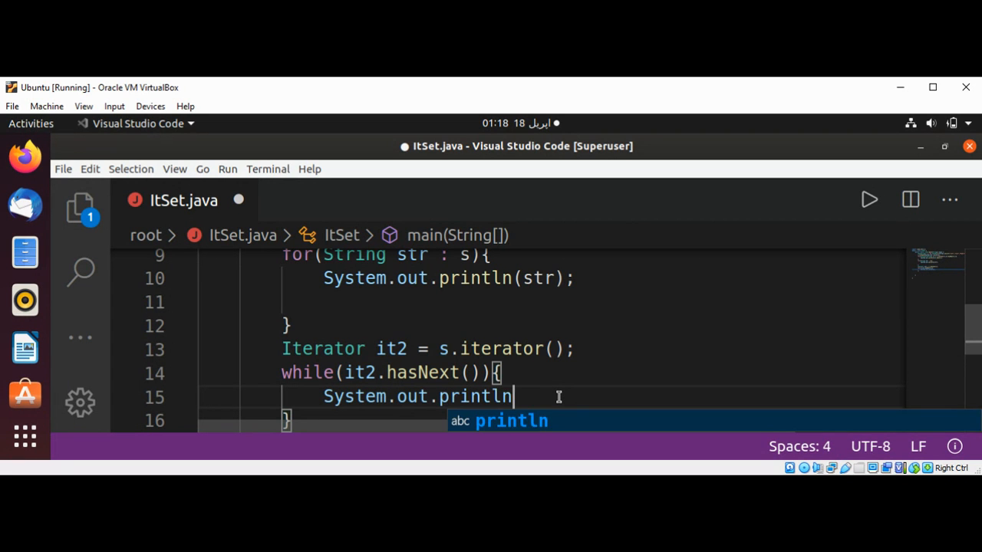
{"action": "type", "text": "(it2"}
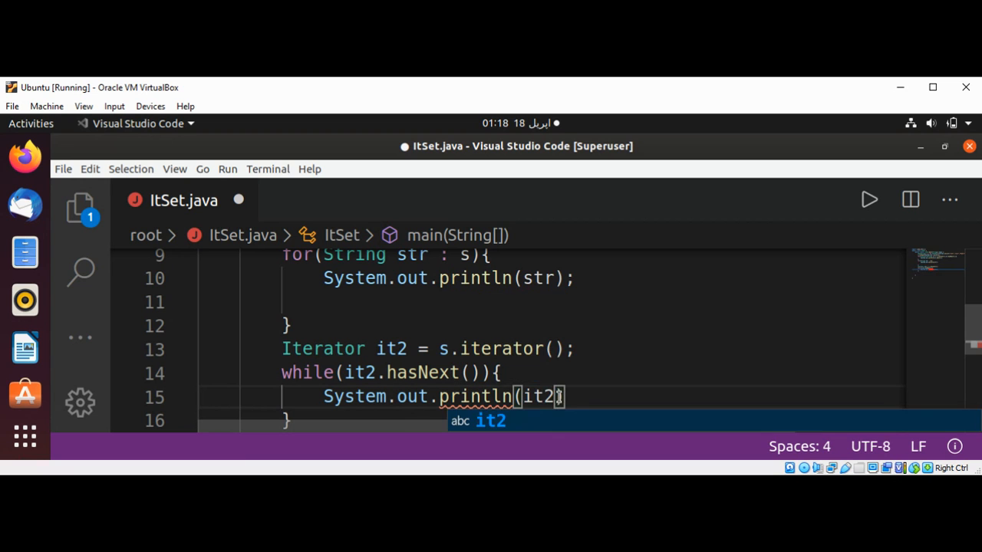
{"action": "type", "text": ".next("}
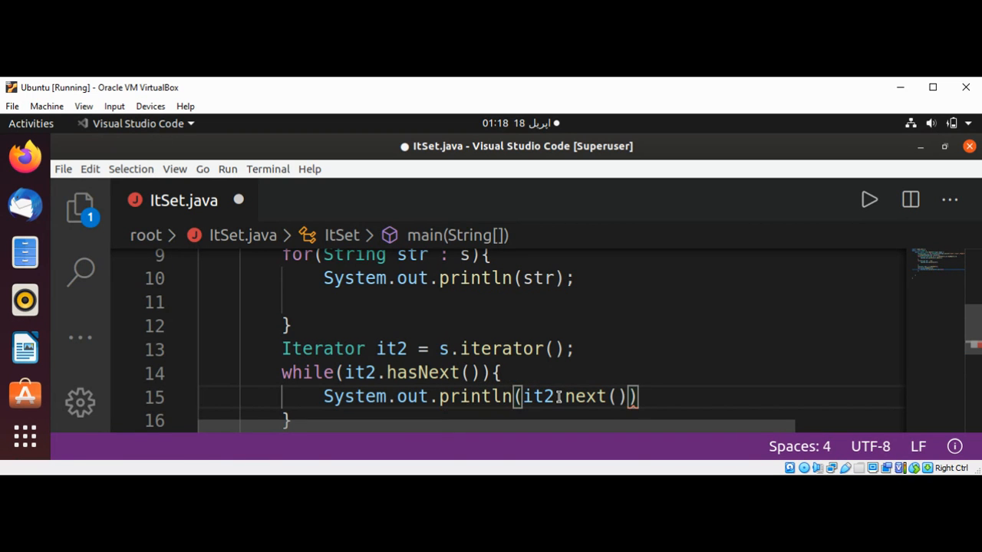
{"action": "type", "text": ";"}
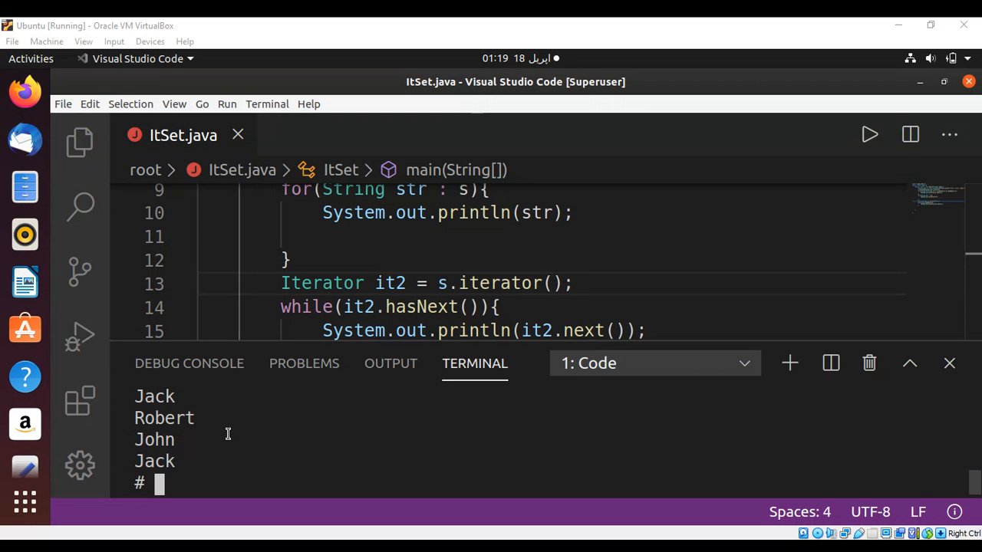
{"action": "mouse_move", "coordinate": [238, 450]}
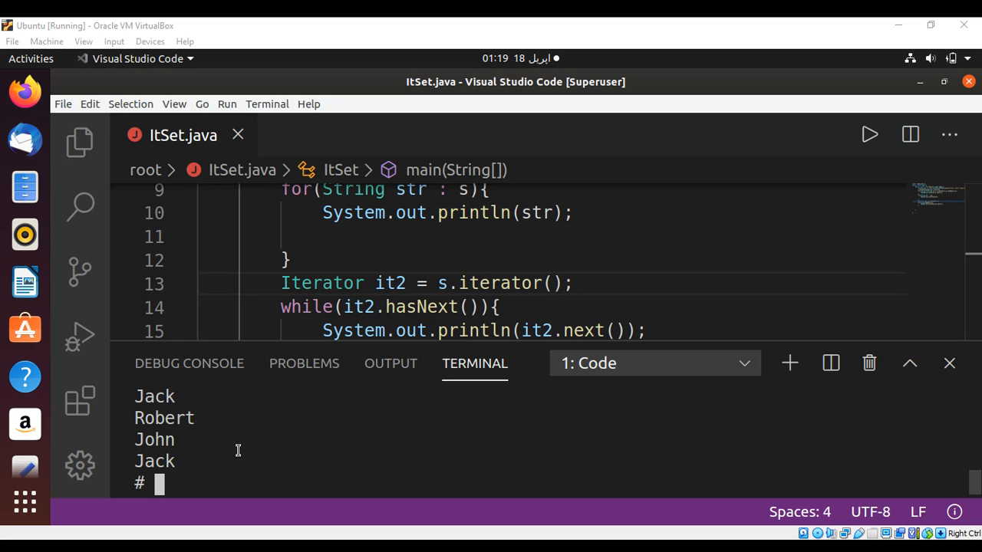
{"action": "mouse_move", "coordinate": [345, 417]}
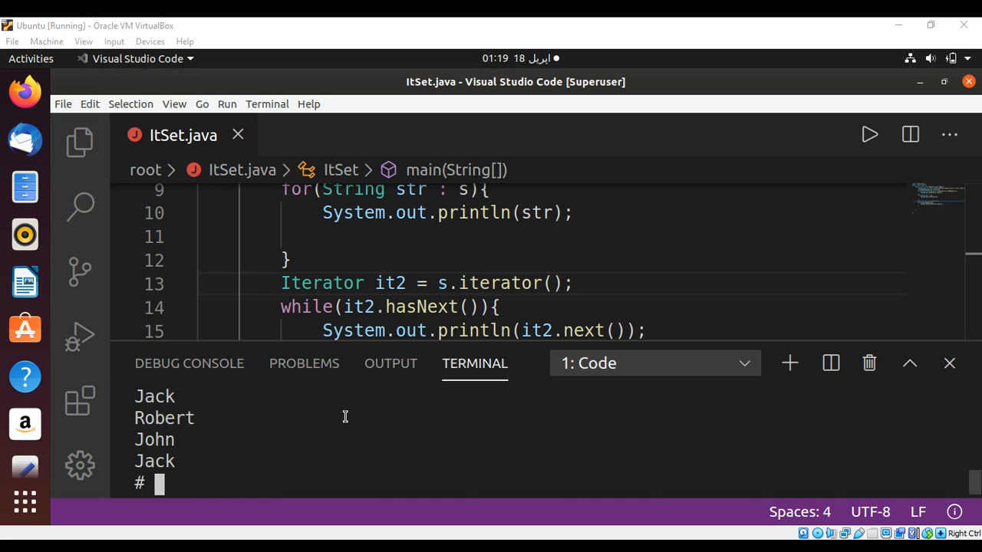
{"action": "mouse_move", "coordinate": [559, 436]}
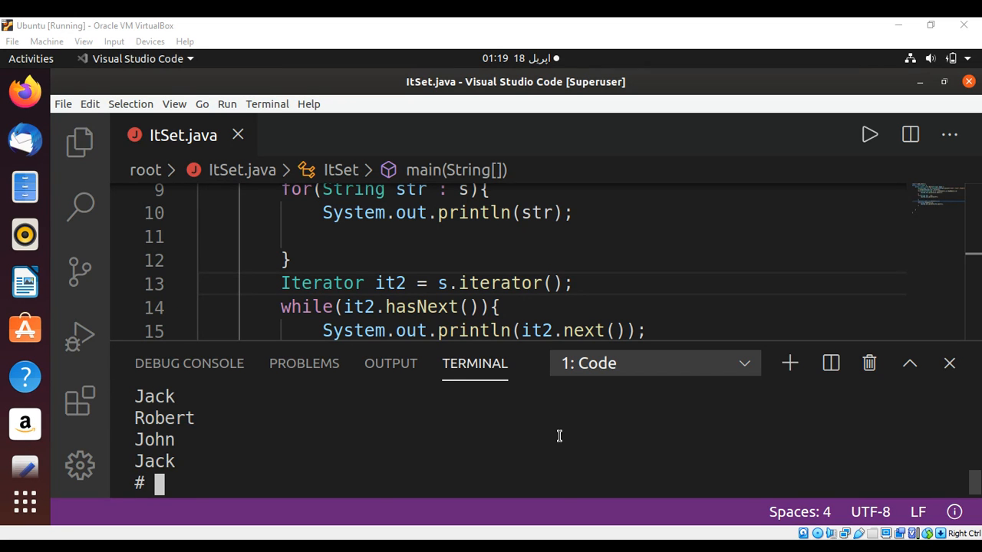
{"action": "mouse_move", "coordinate": [652, 445]}
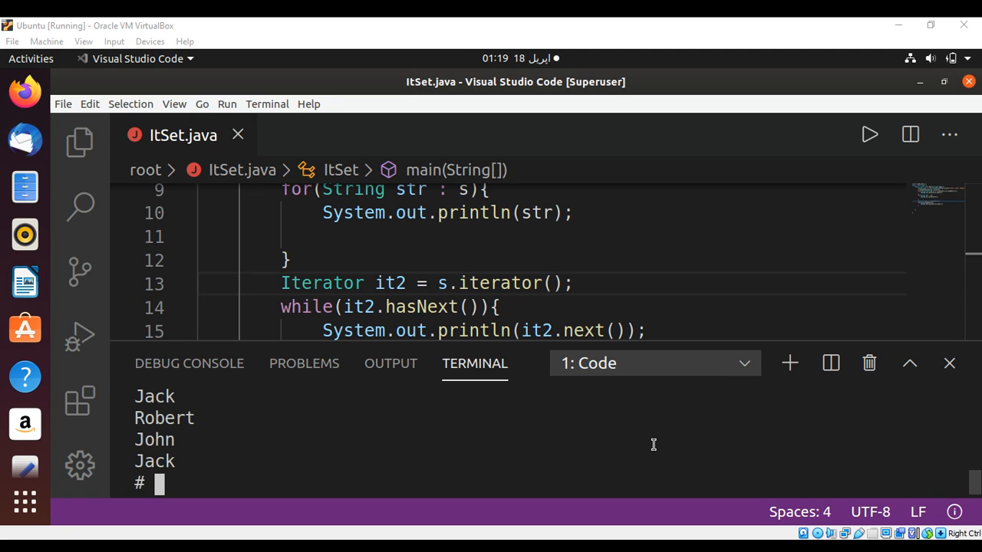